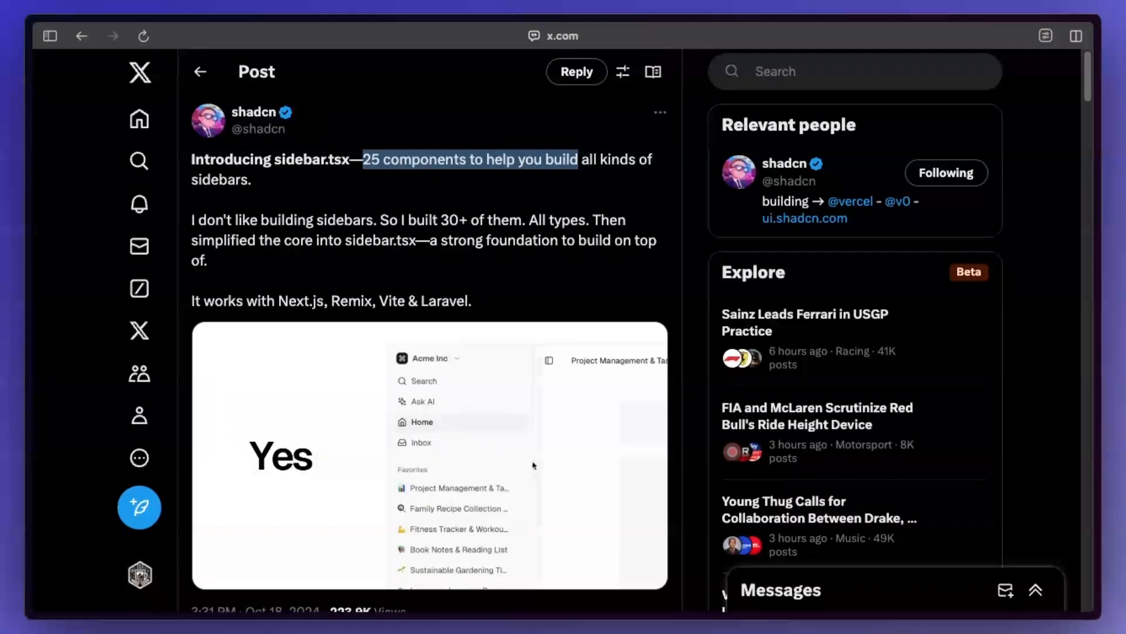
# - Expand the Playground menu in the Sidebar demo, then collapse the demo sidebar to icons
pyautogui.scroll(-3)
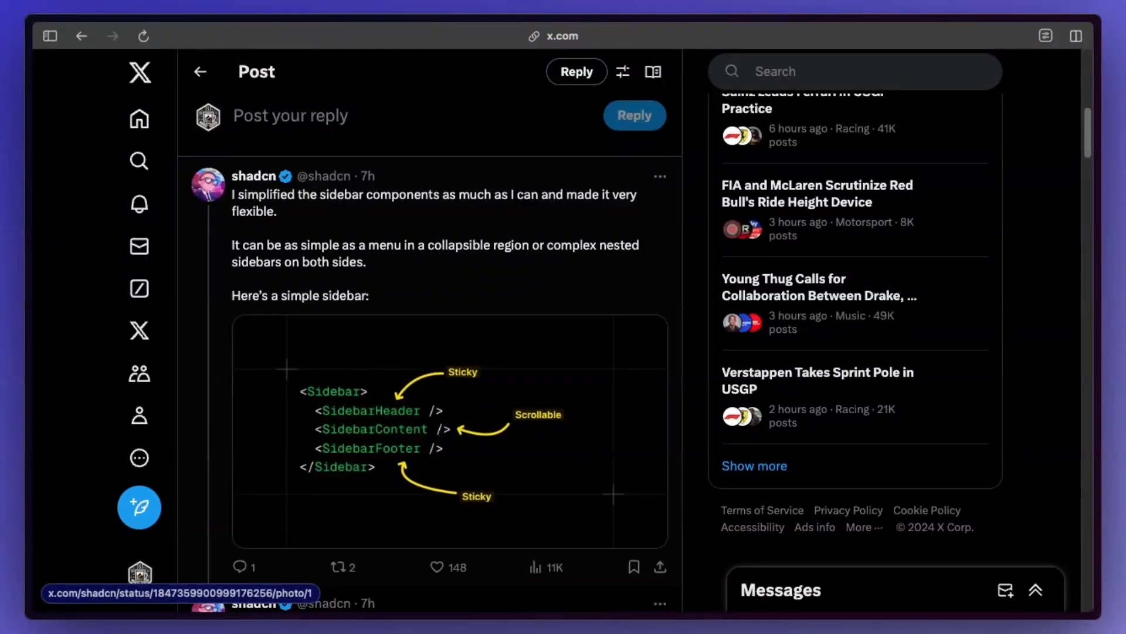
pyautogui.scroll(-3)
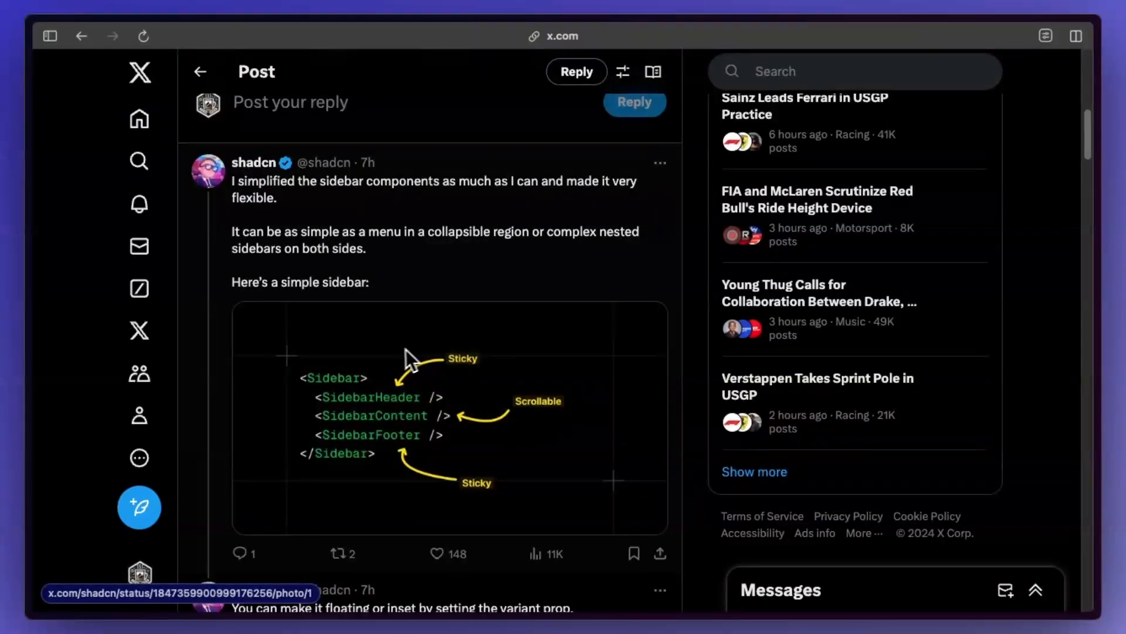
pyautogui.moveTo(407, 401)
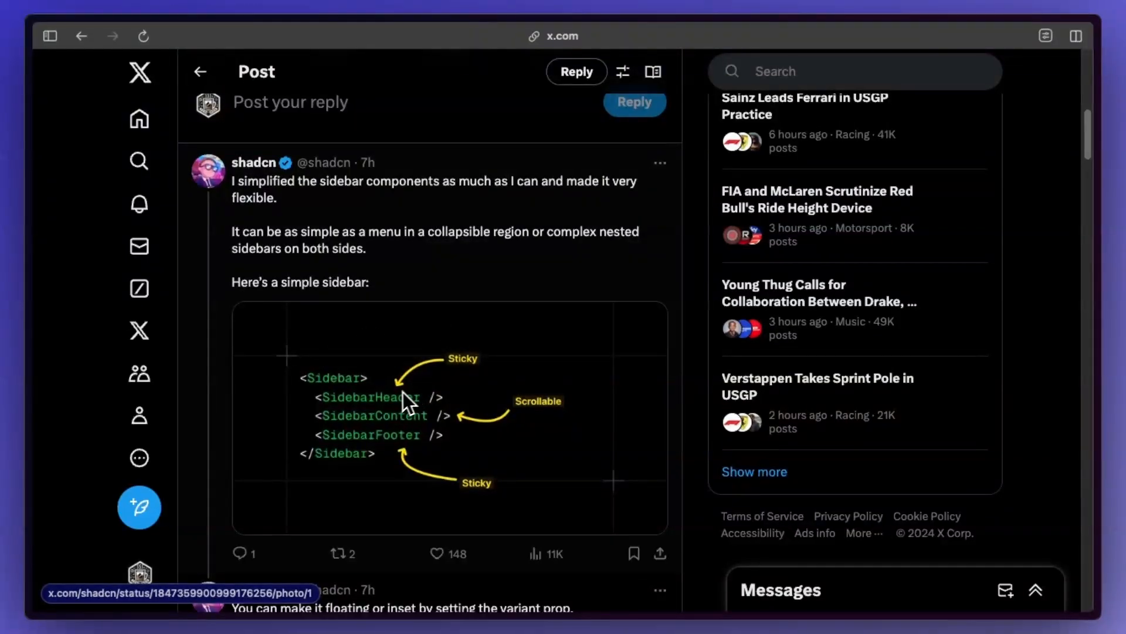
pyautogui.moveTo(485, 423)
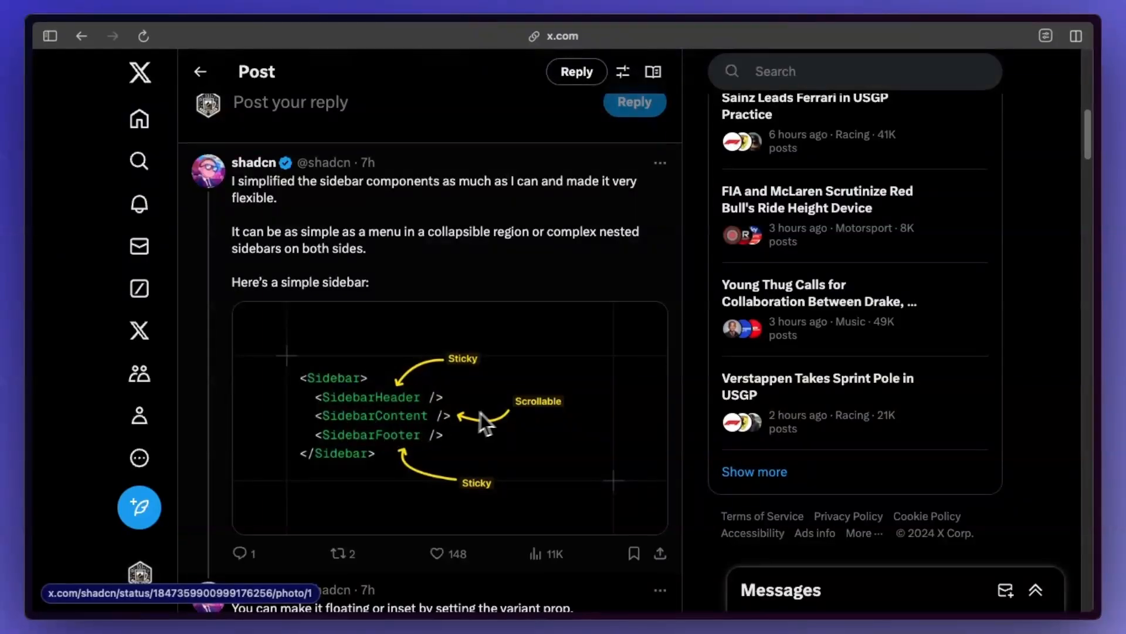
pyautogui.moveTo(399, 443)
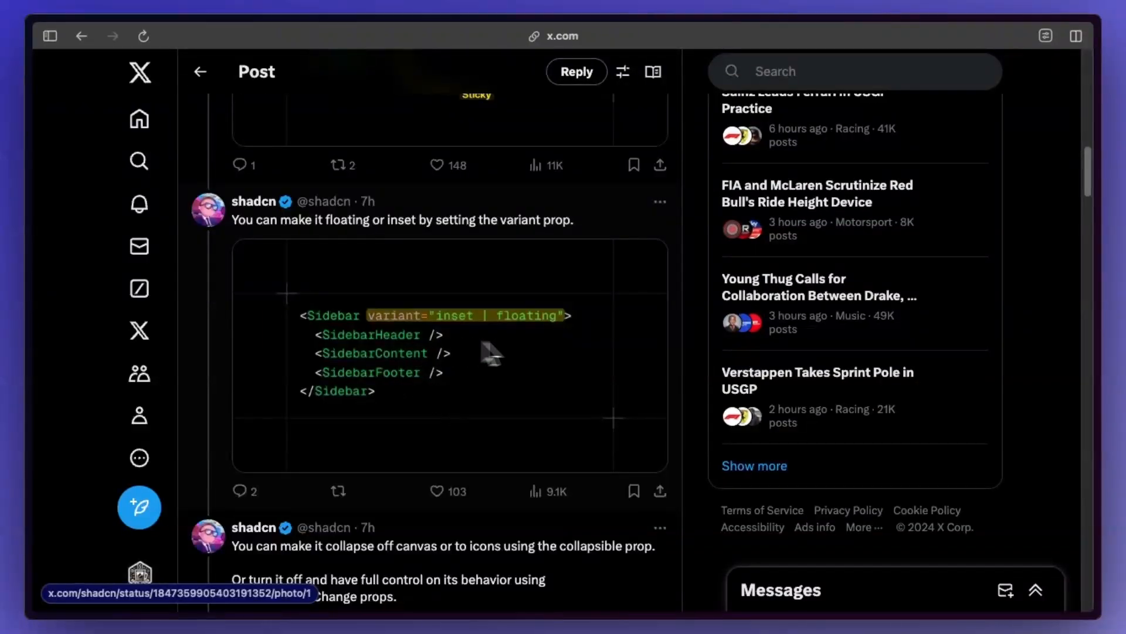
pyautogui.scroll(-3)
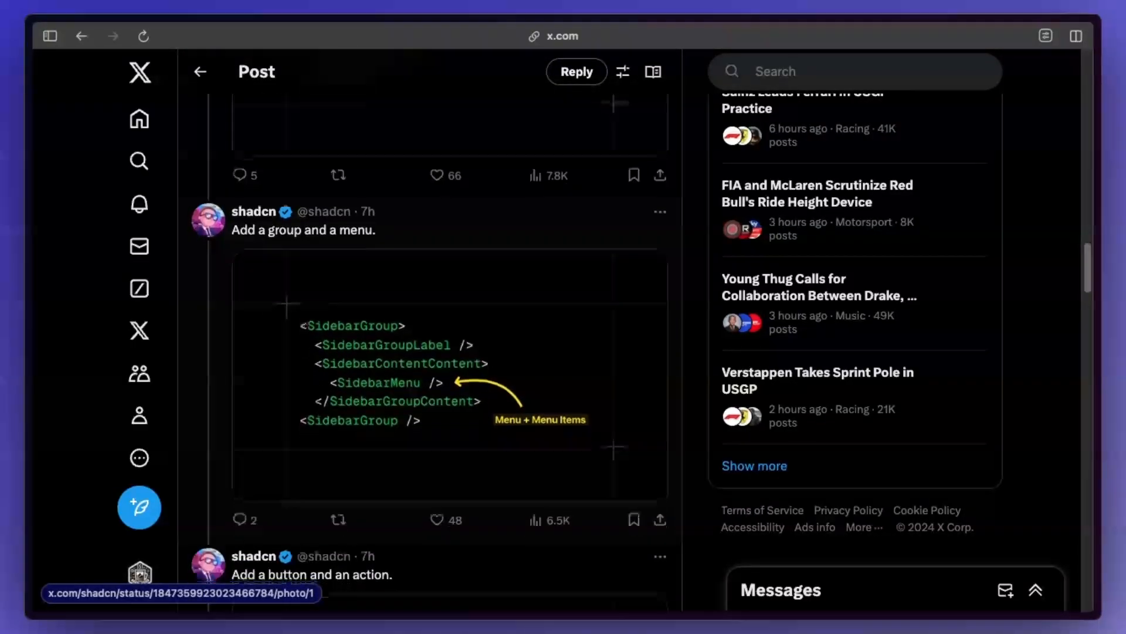
pyautogui.scroll(-3)
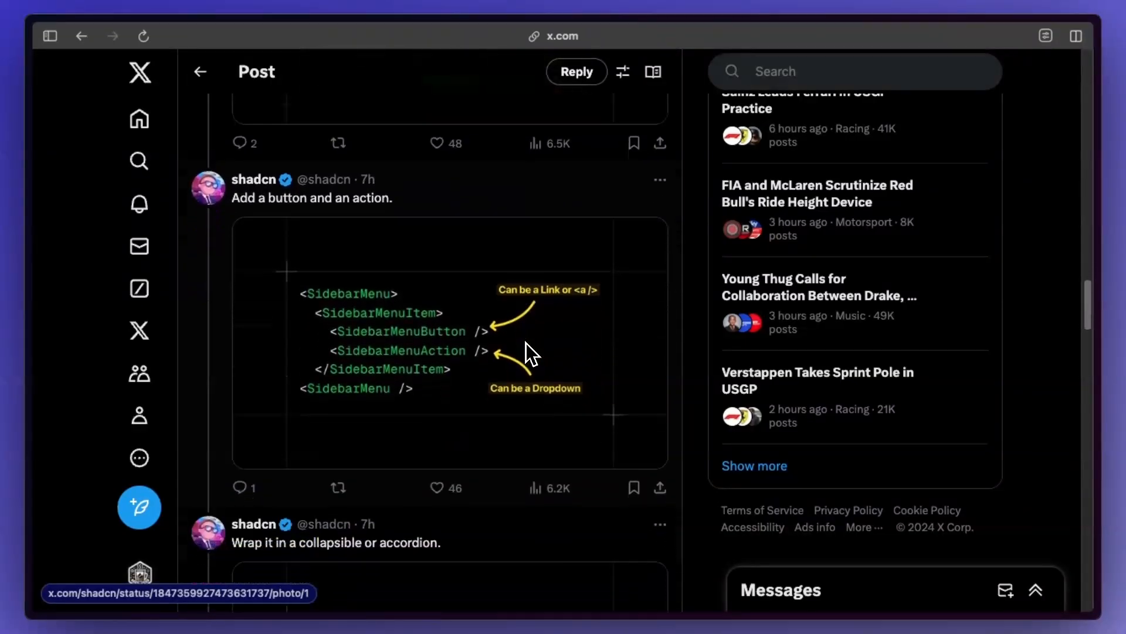
pyautogui.scroll(-3)
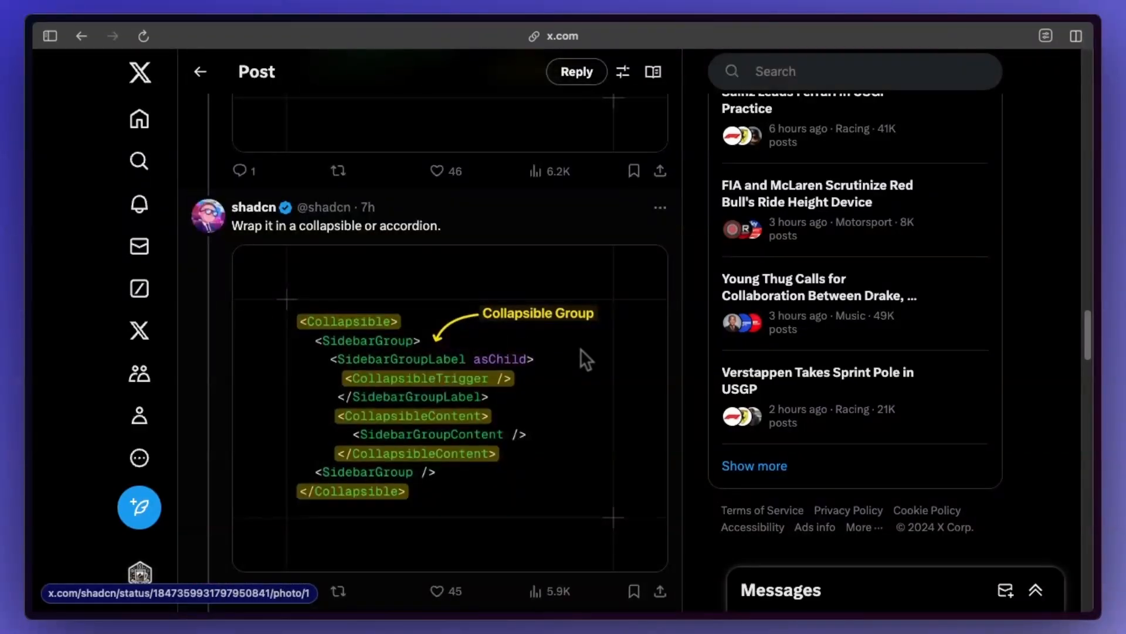
pyautogui.scroll(-3)
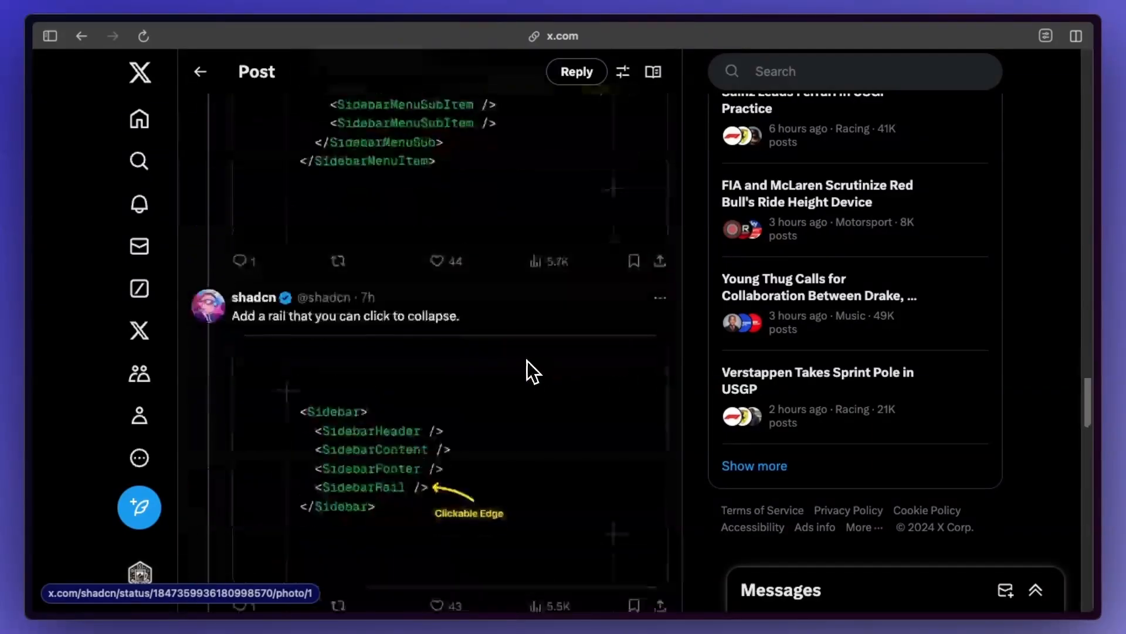
pyautogui.scroll(-3)
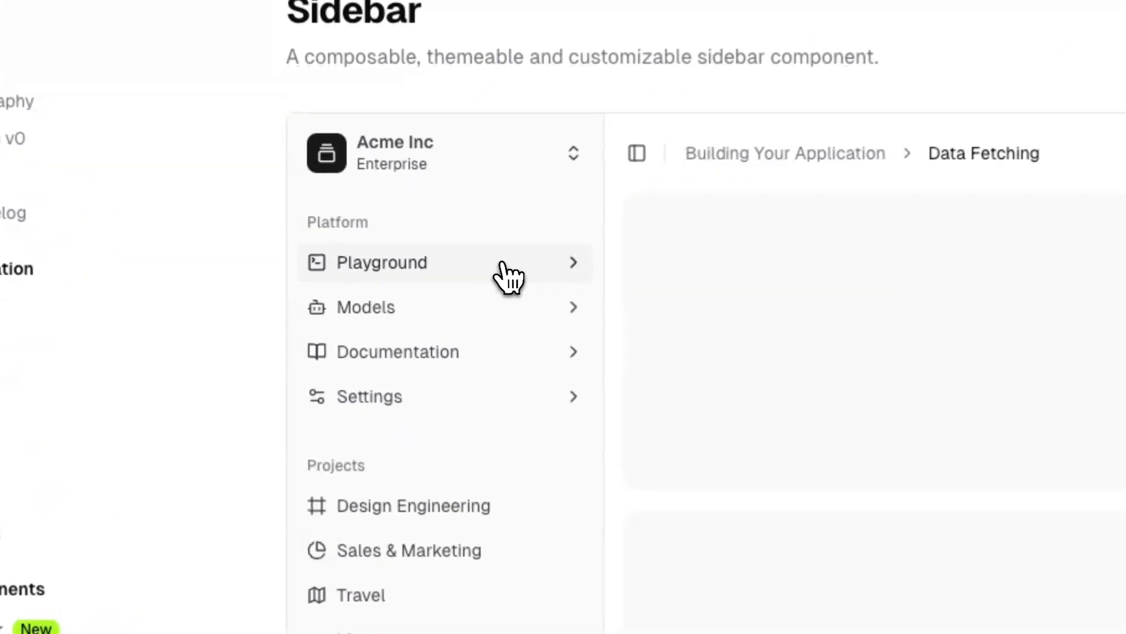
pyautogui.click(441, 152)
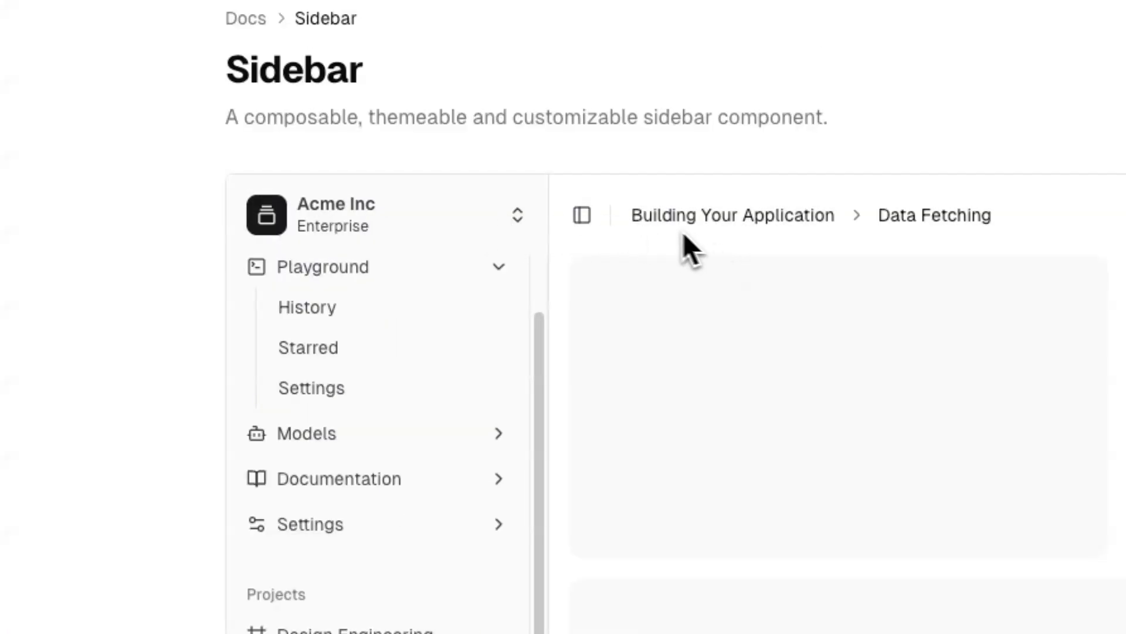
pyautogui.click(582, 215)
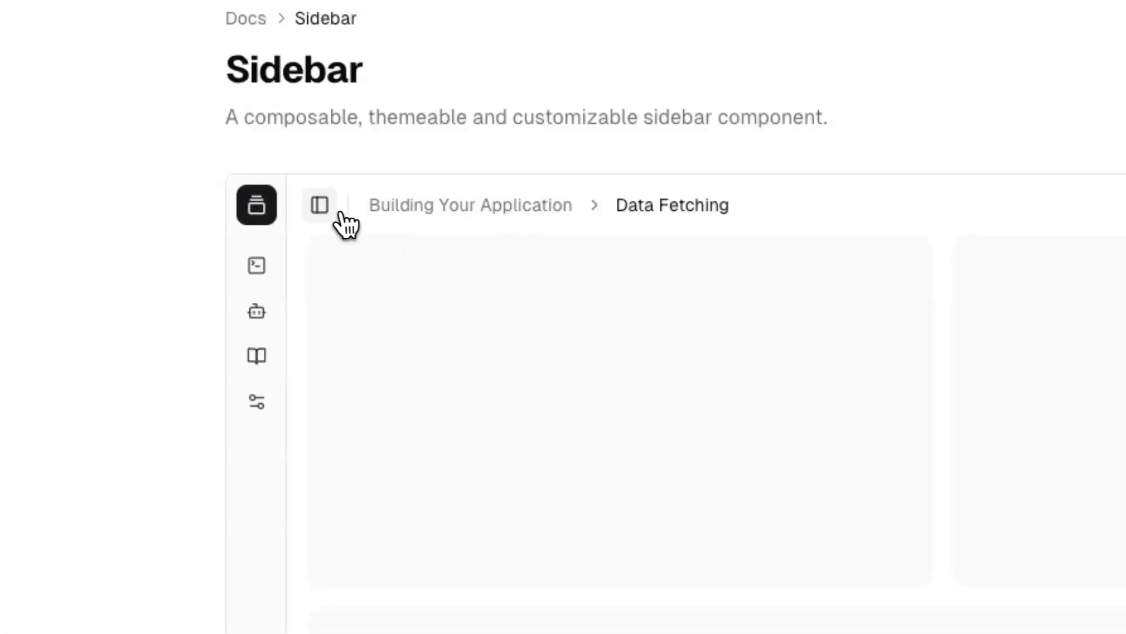
# - Review the sidebar installation steps, theming colours and the first-sidebar example
pyautogui.scroll(-3)
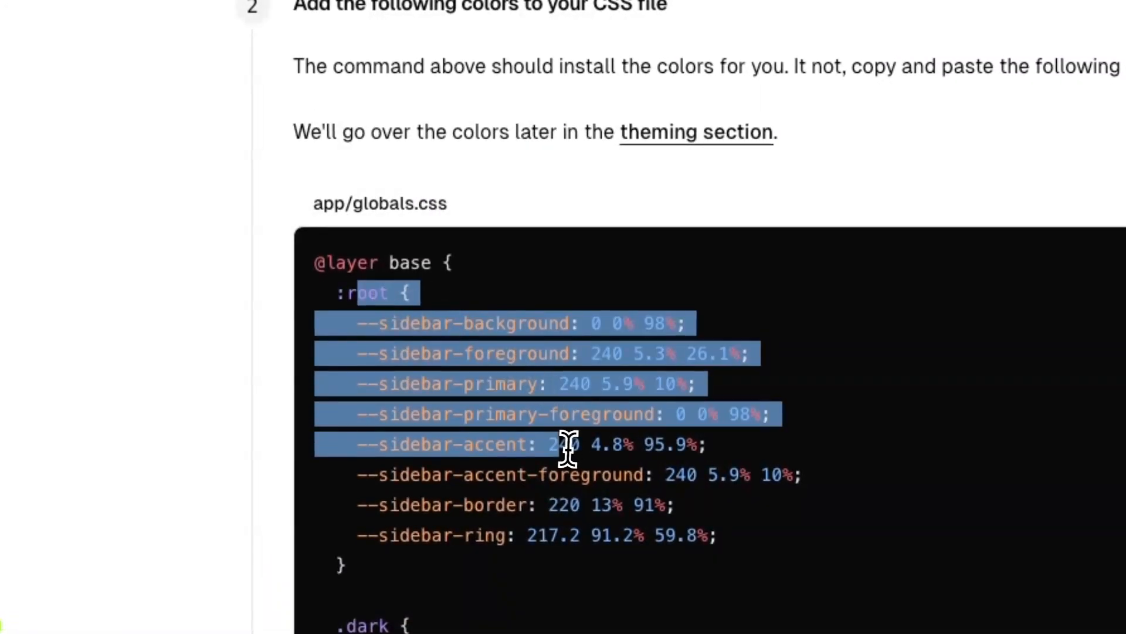
pyautogui.scroll(-3)
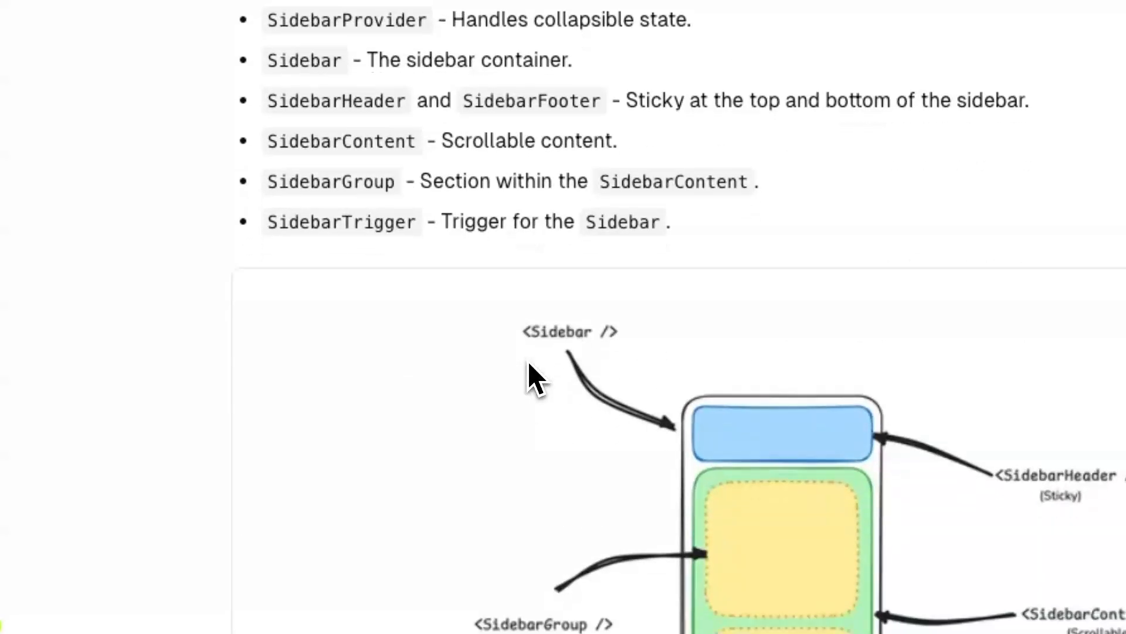
pyautogui.scroll(-3)
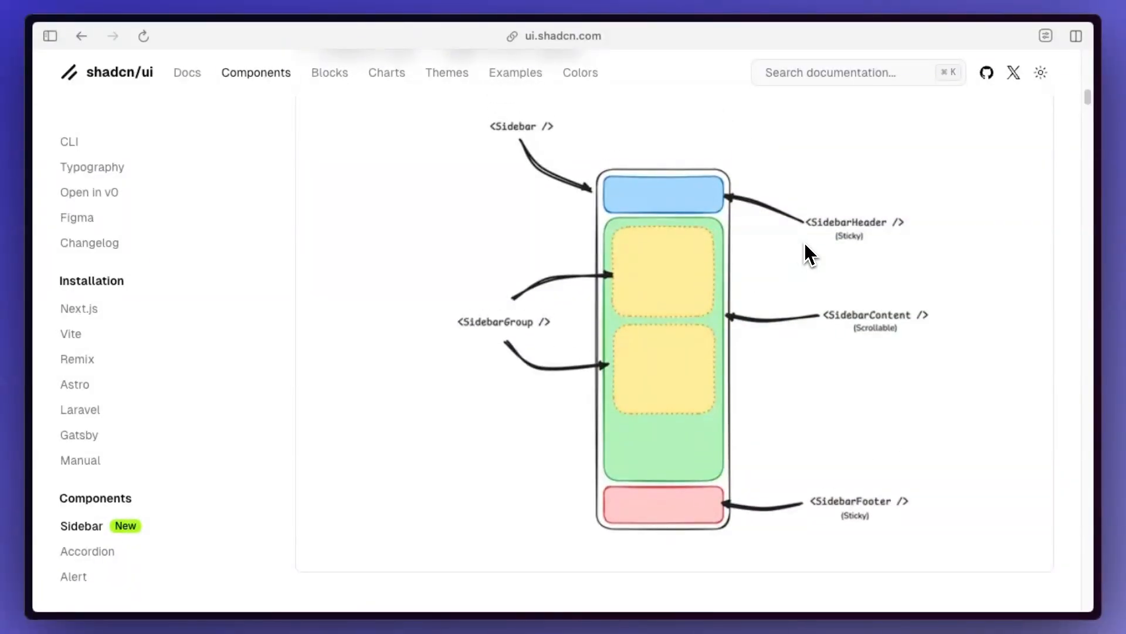
pyautogui.scroll(-3)
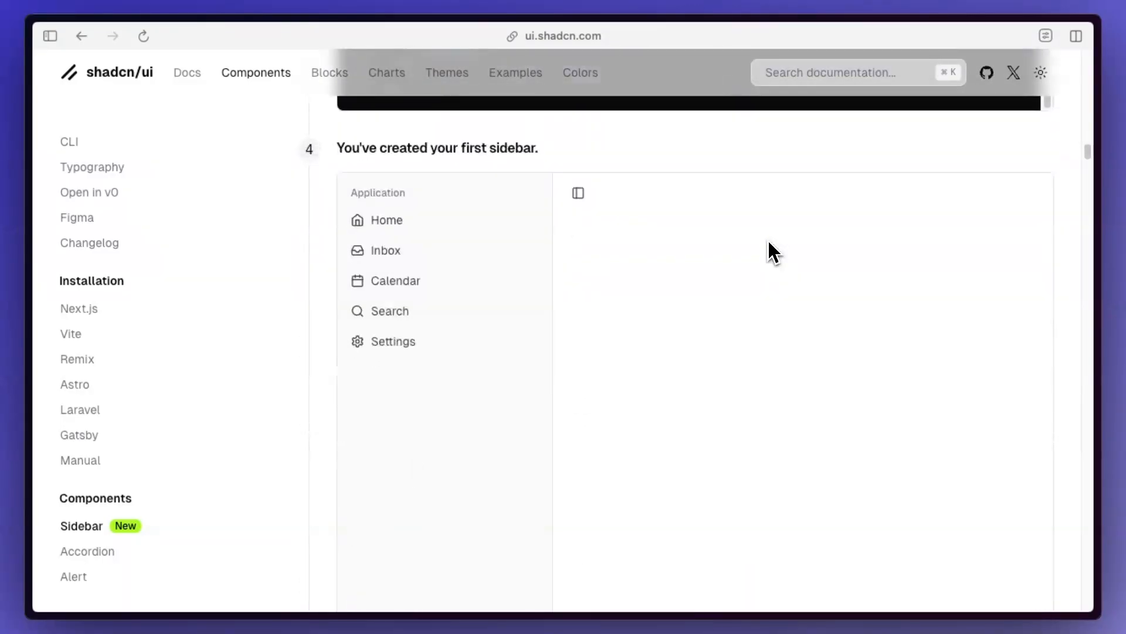
pyautogui.scroll(-3)
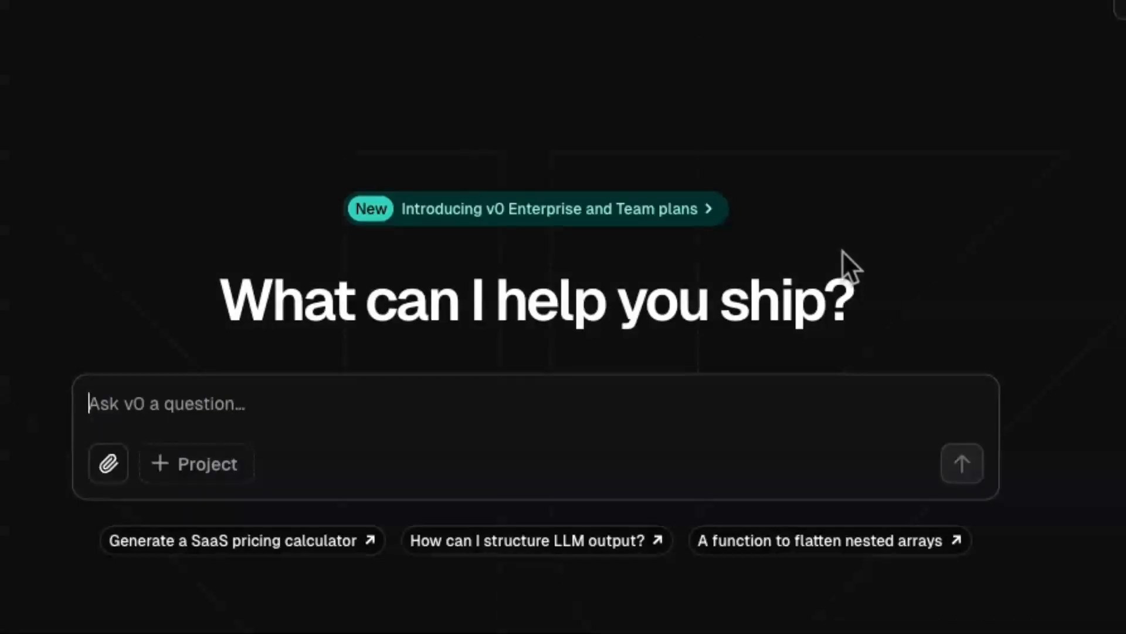
# - Send v0 a request to generate a dashboard page and sign in with an existing Vercel account
pyautogui.write('generate a dashboard page for me with a')
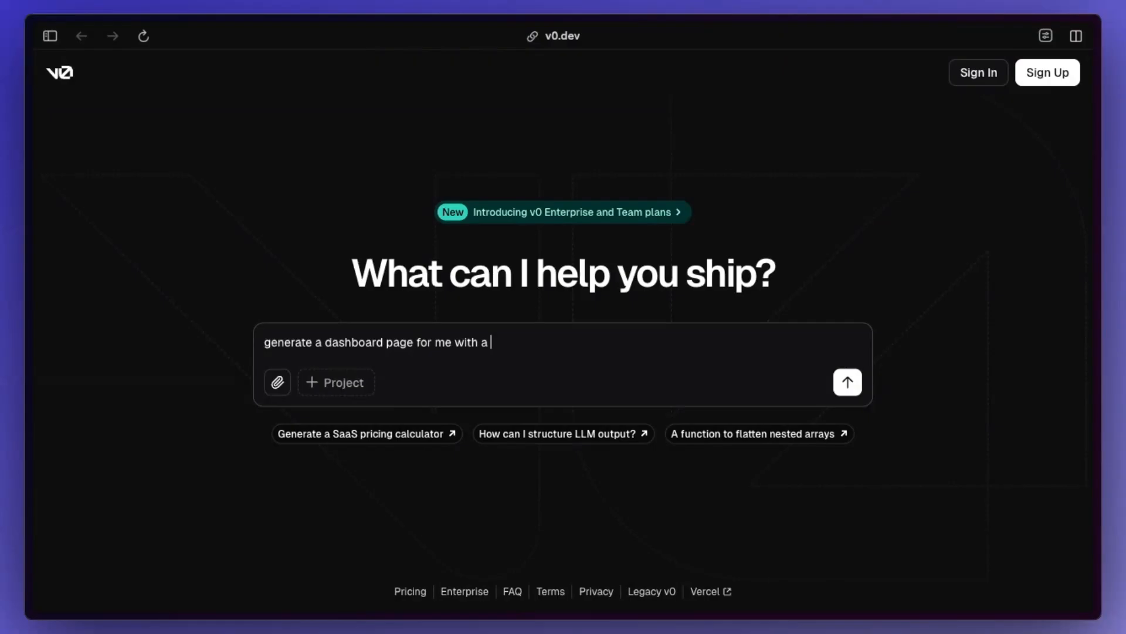
pyautogui.click(847, 381)
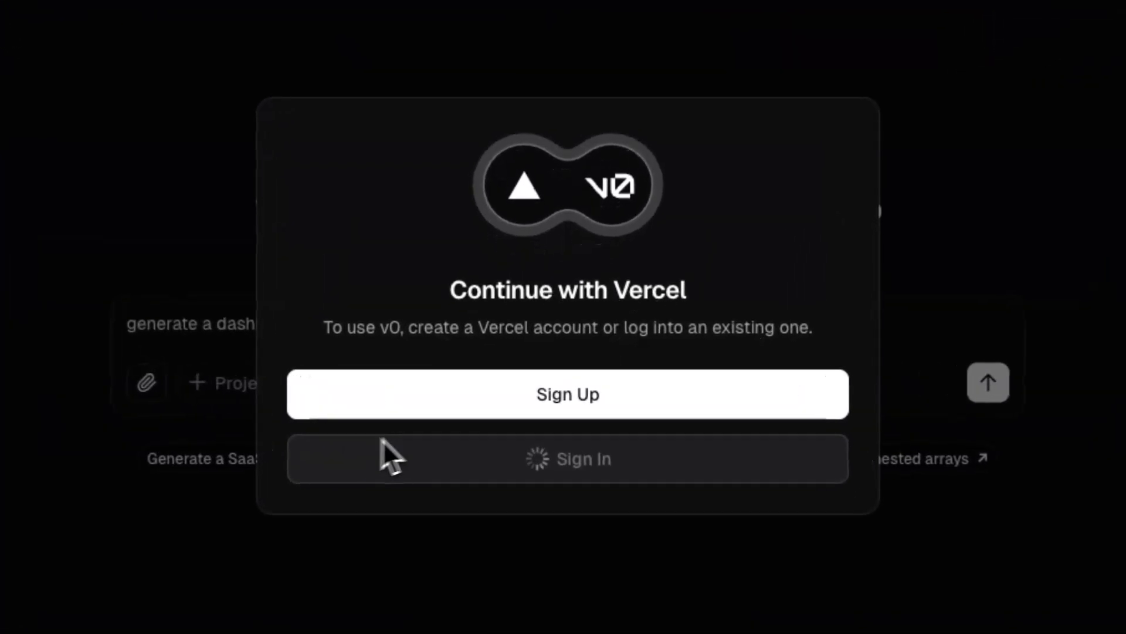
pyautogui.click(568, 458)
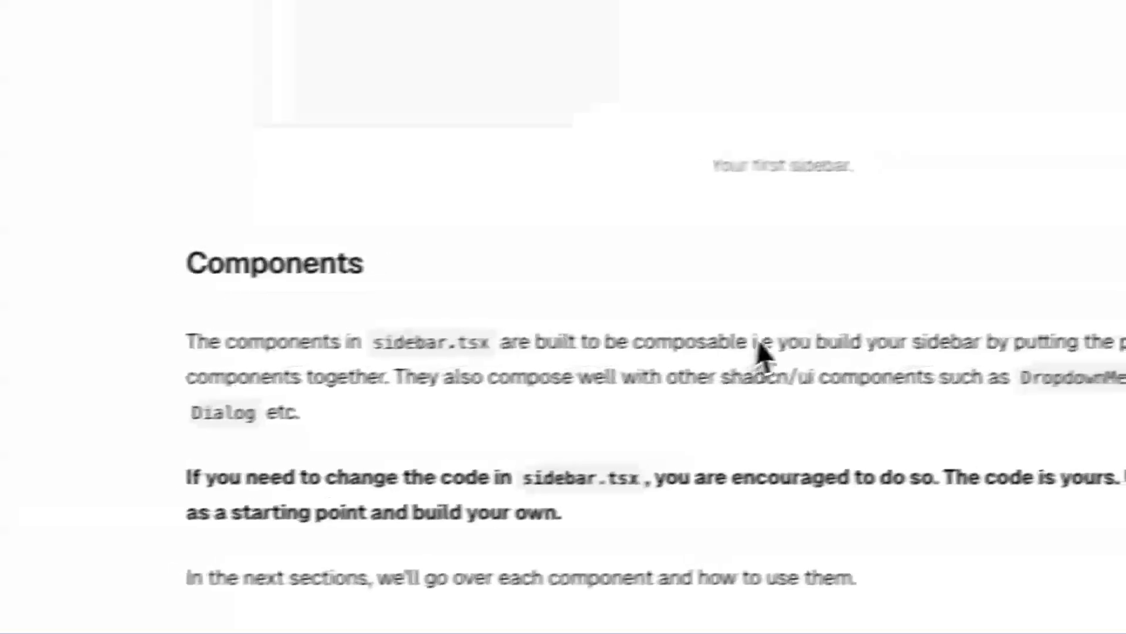
# - View the sidebar-01 block, search 'rendering', and expand its Getting Started section
pyautogui.scroll(-3)
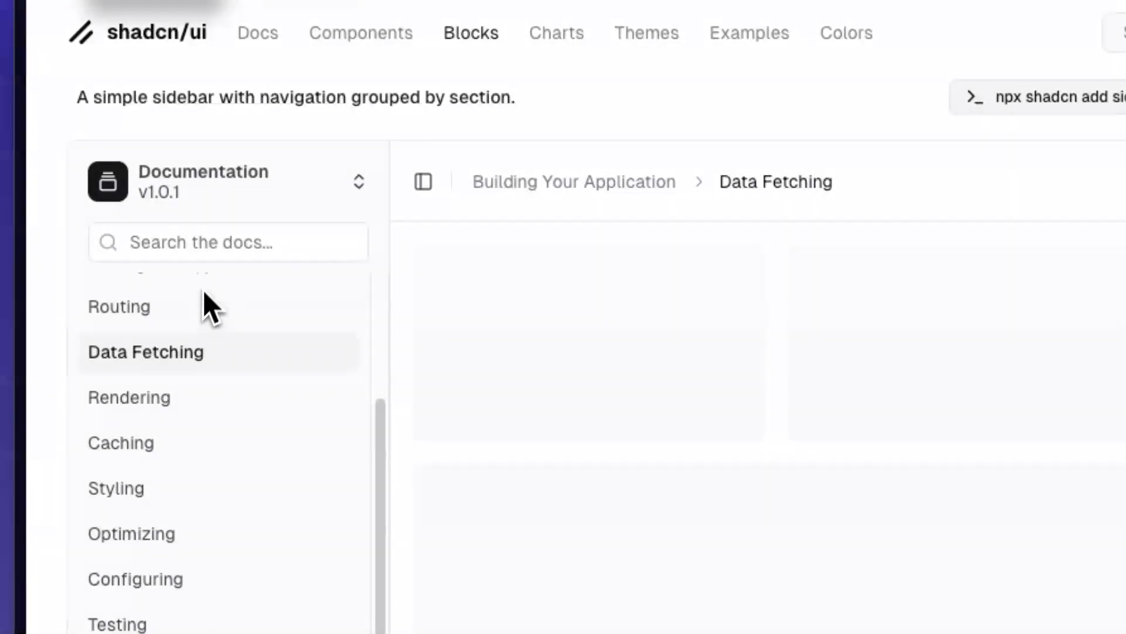
pyautogui.click(227, 242)
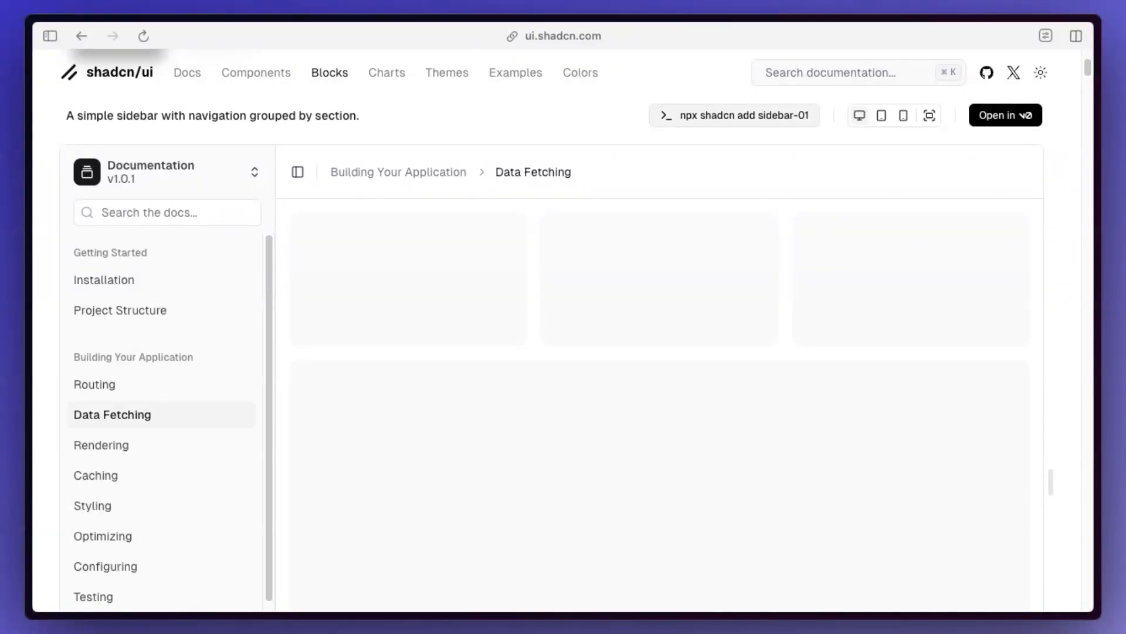
pyautogui.write('rendering')
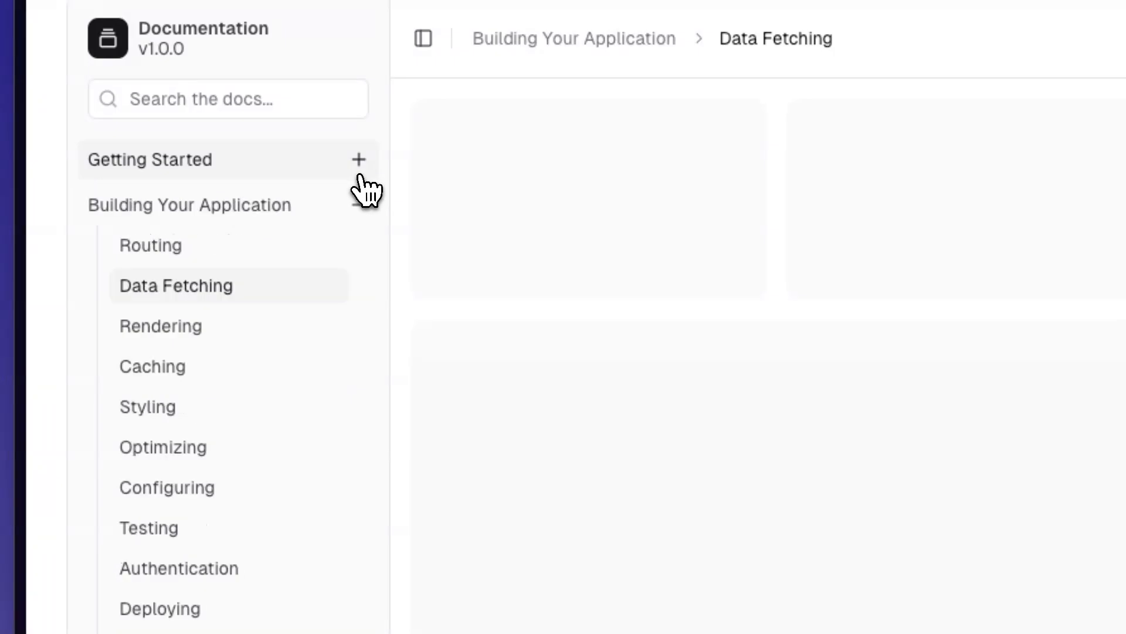
pyautogui.click(189, 204)
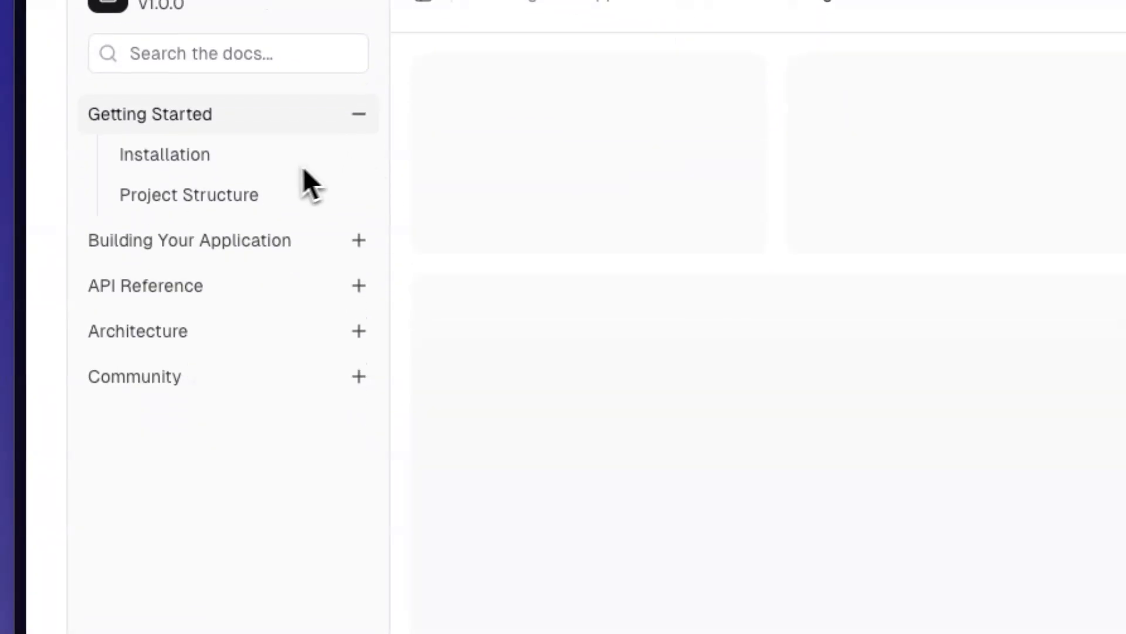
pyautogui.scroll(-3)
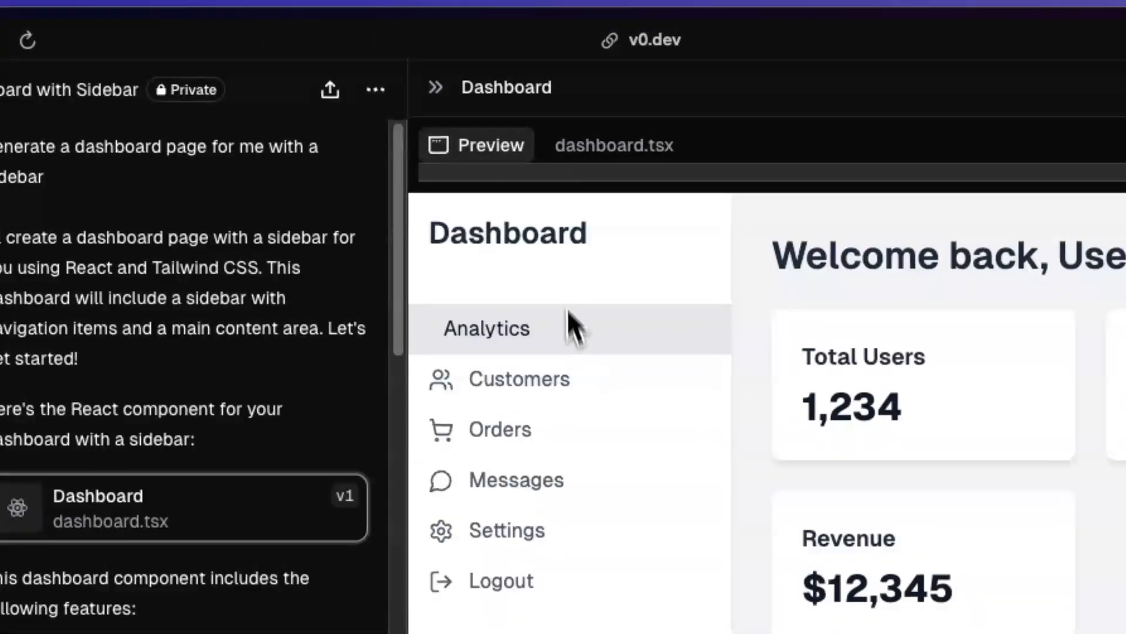
# - Show Analytics in the generated dashboard's preview sidebar
pyautogui.click(614, 146)
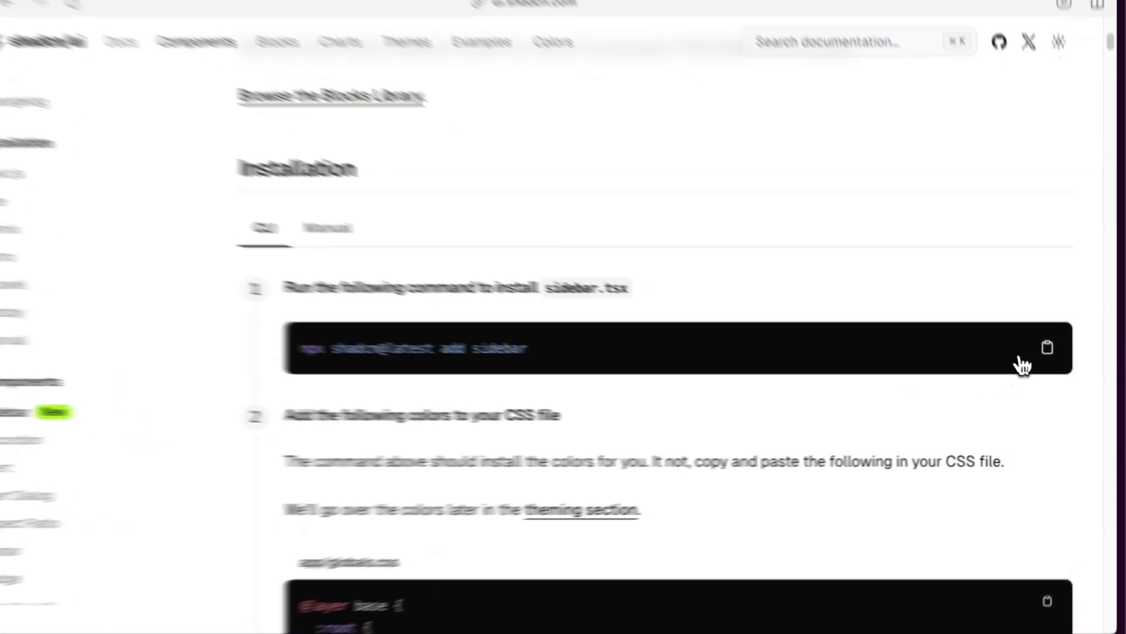
# - Copy the npx shadcn add sidebar install command from the docs
pyautogui.click(1048, 348)
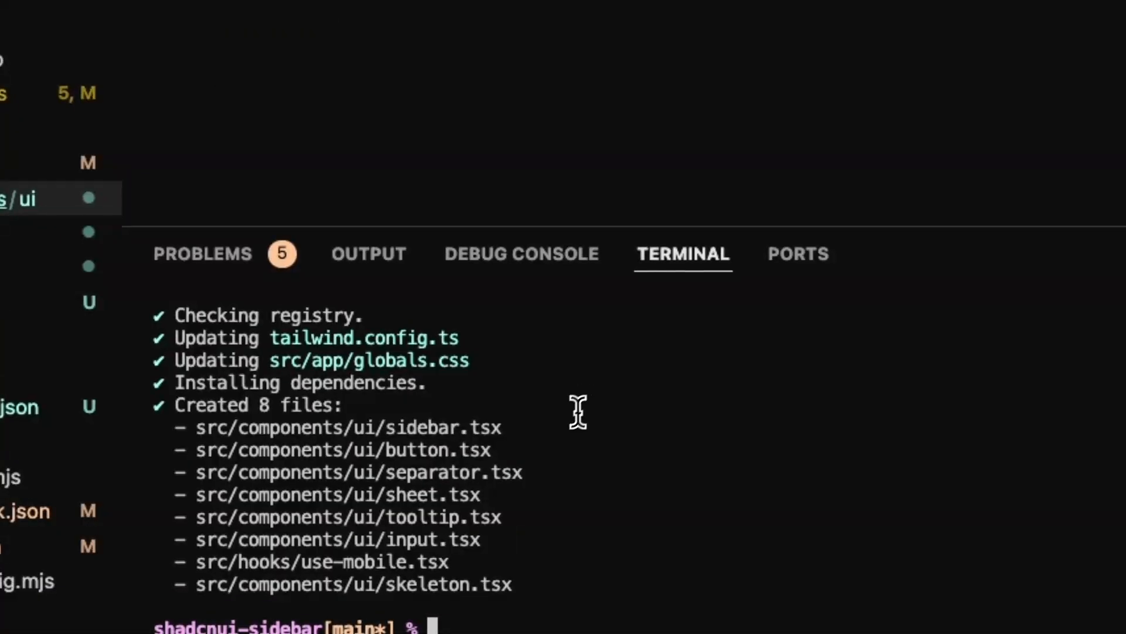
pyautogui.moveTo(525, 456)
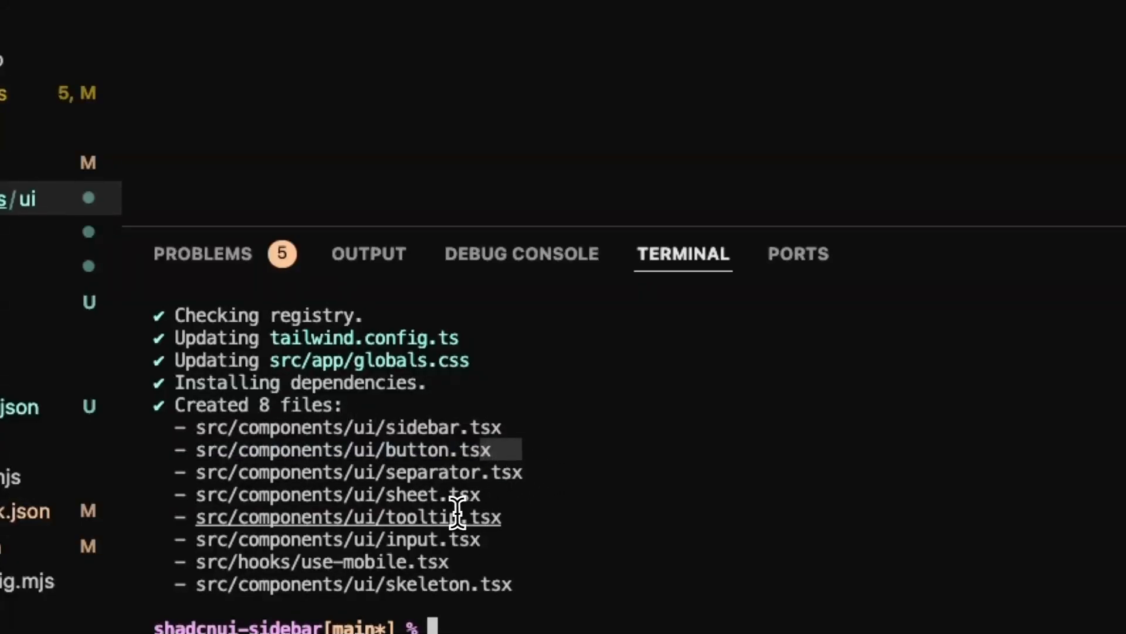
pyautogui.moveTo(410, 584)
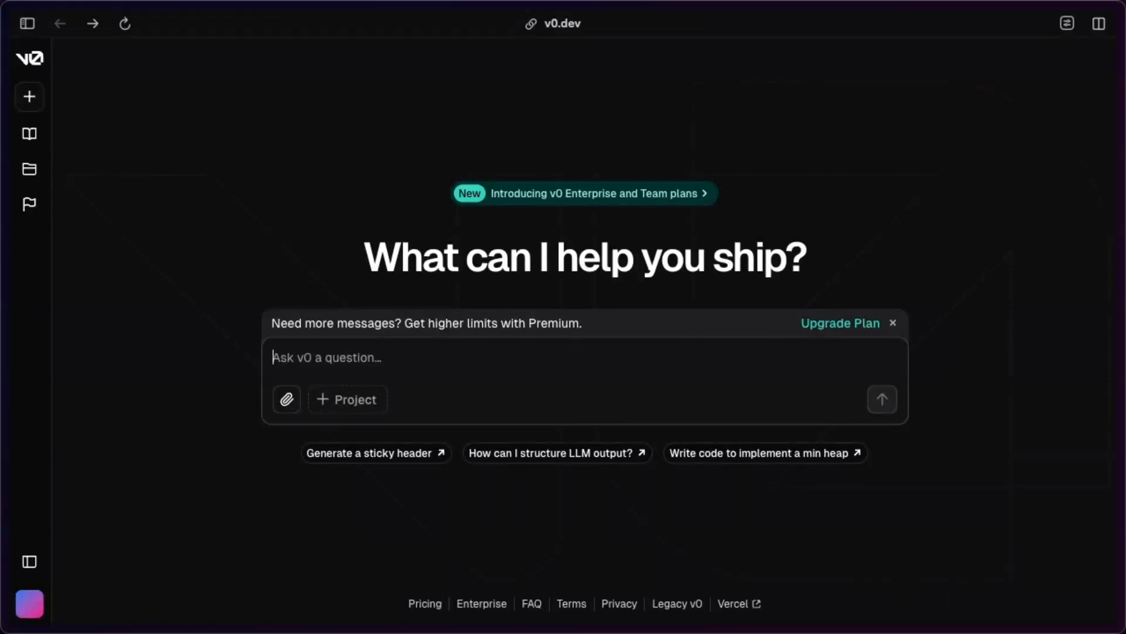
# - Ask v0 for a simple dashboard with charts, a sidebar with user on top, settings at bottom and page buttons
pyautogui.write('generate')
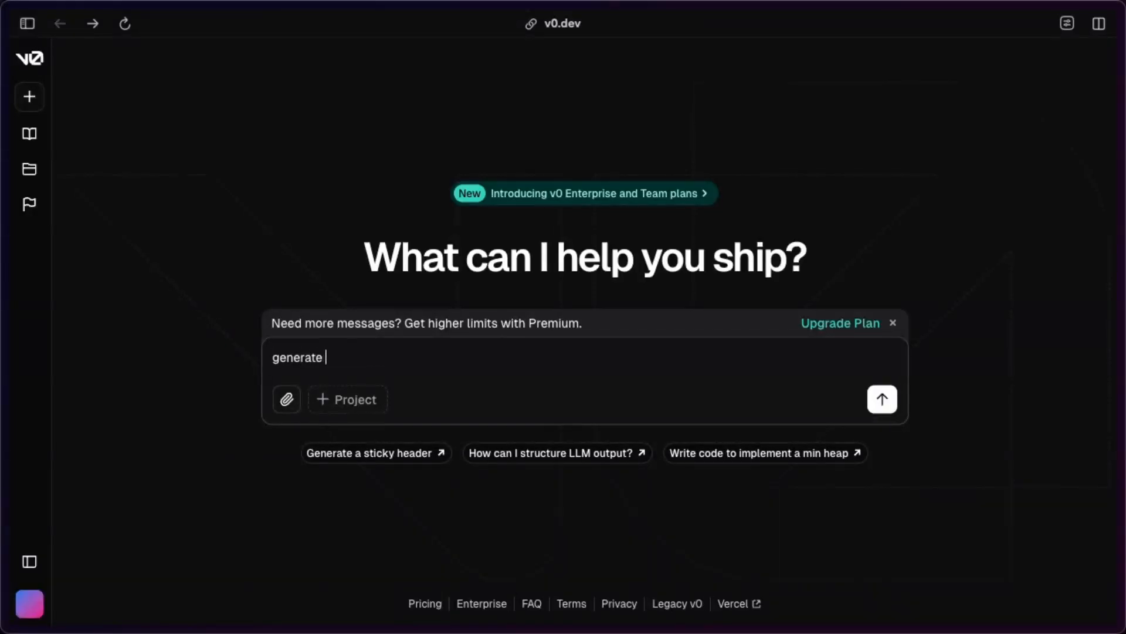
pyautogui.write('a simple dashboard')
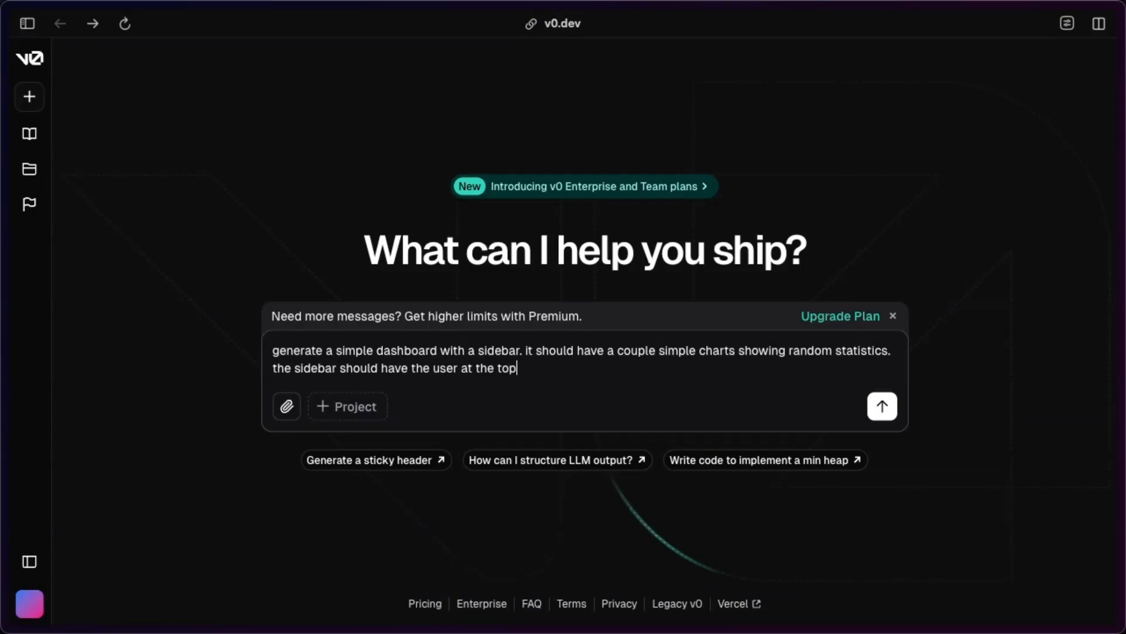
pyautogui.write('and a settings butt')
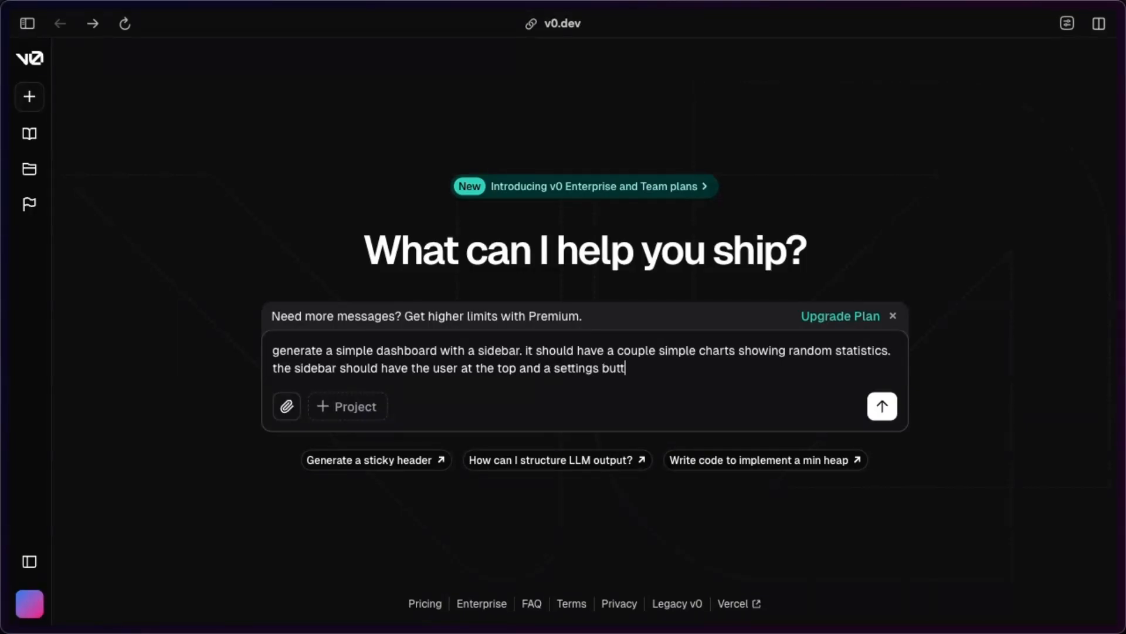
pyautogui.write('on at the bottom. also')
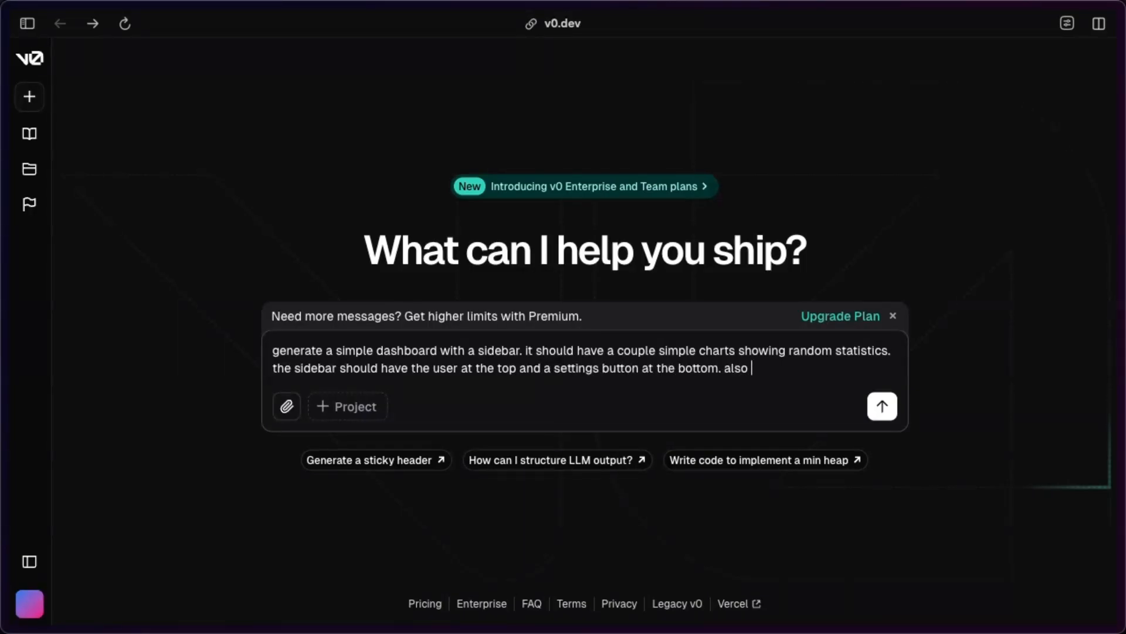
pyautogui.write('have different page bu')
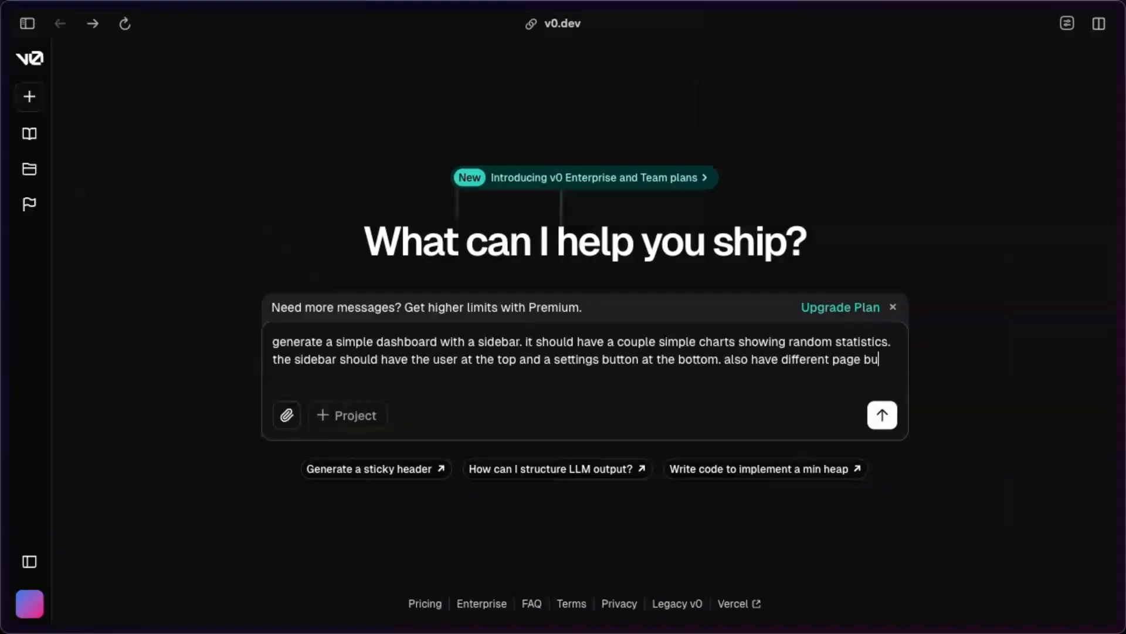
pyautogui.write('ttons on the sidebar.')
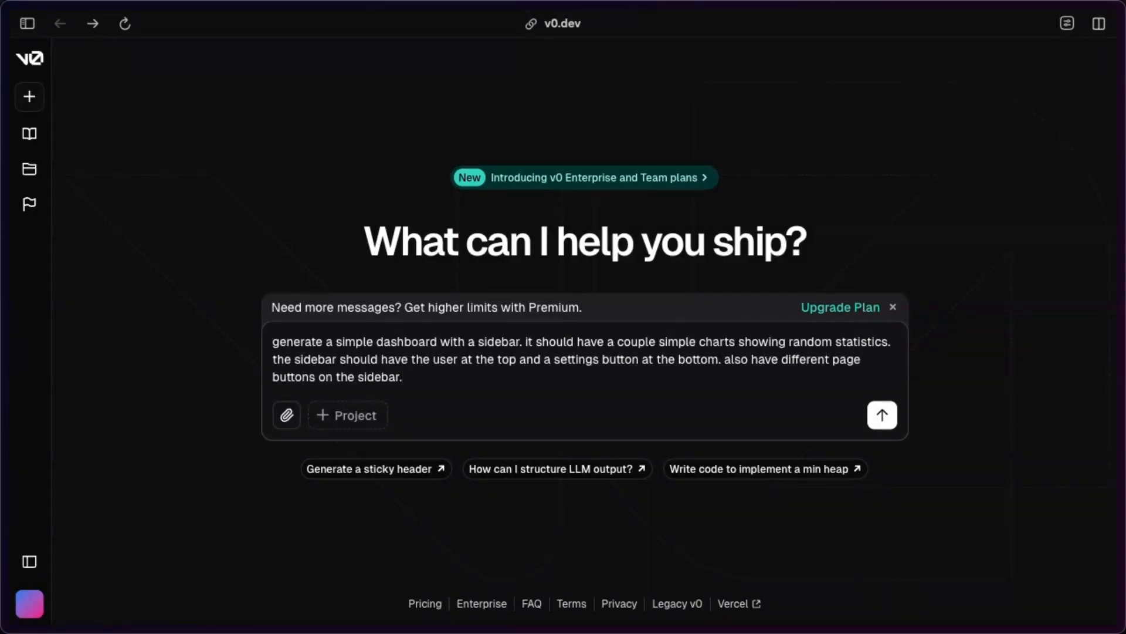
pyautogui.click(882, 414)
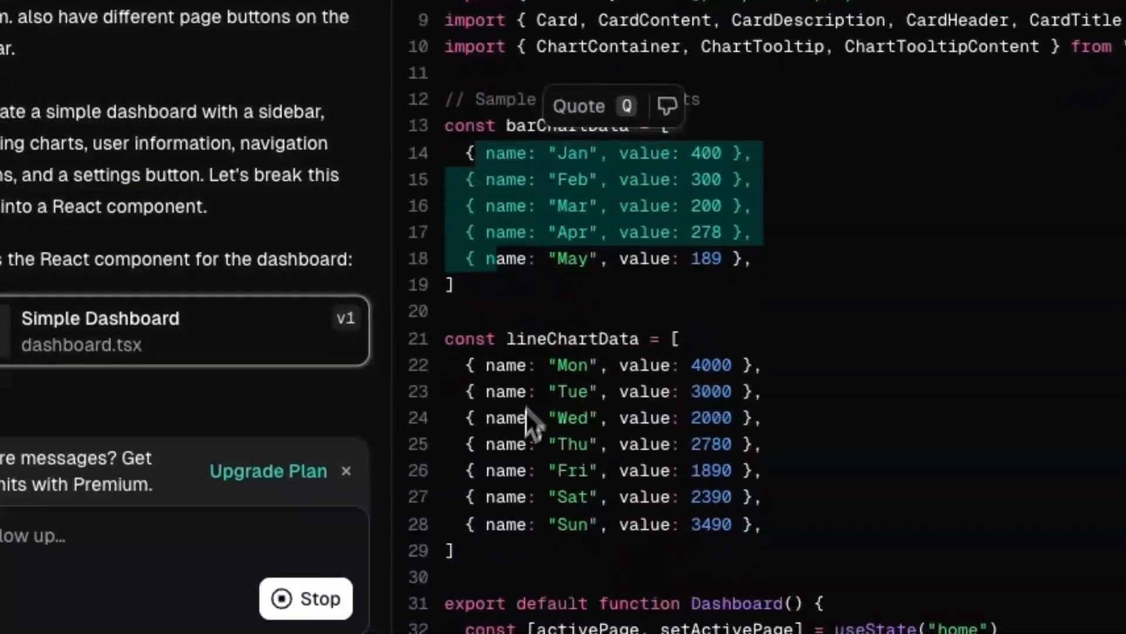
# - Preview the generated dashboard with Monthly Revenue and Weekly User Activity charts beside the sidebar
pyautogui.scroll(-3)
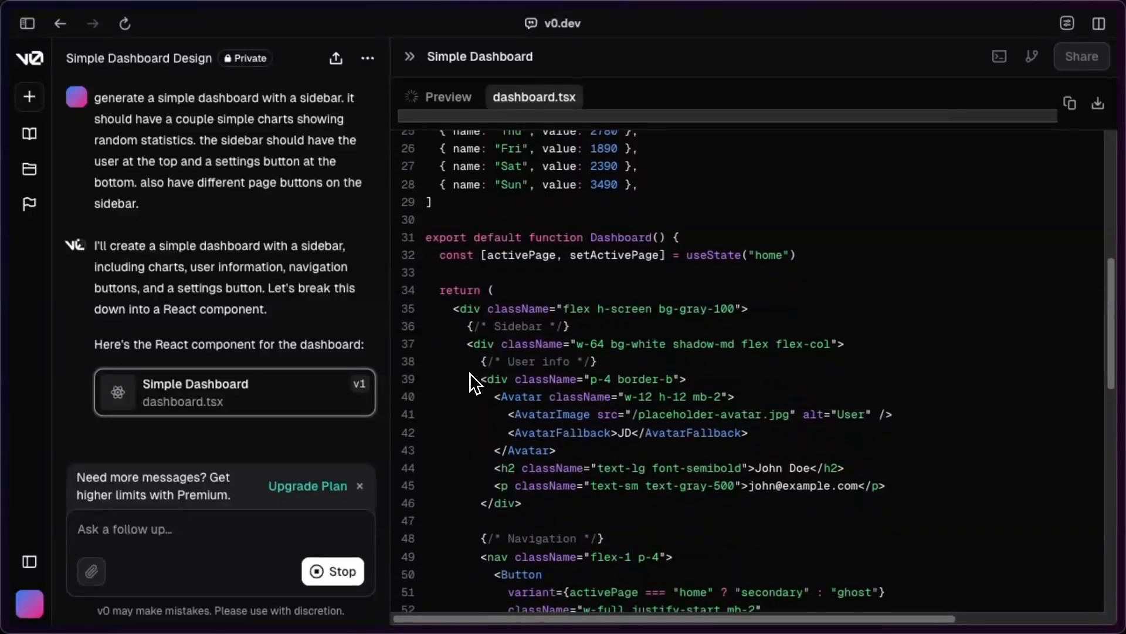
pyautogui.scroll(-3)
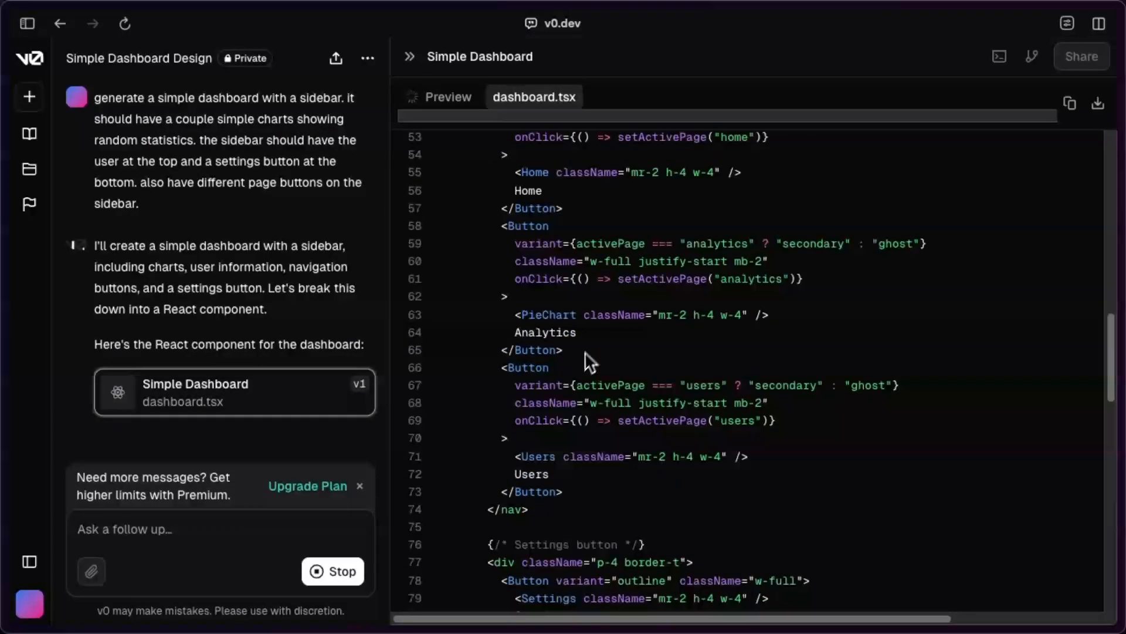
pyautogui.click(447, 96)
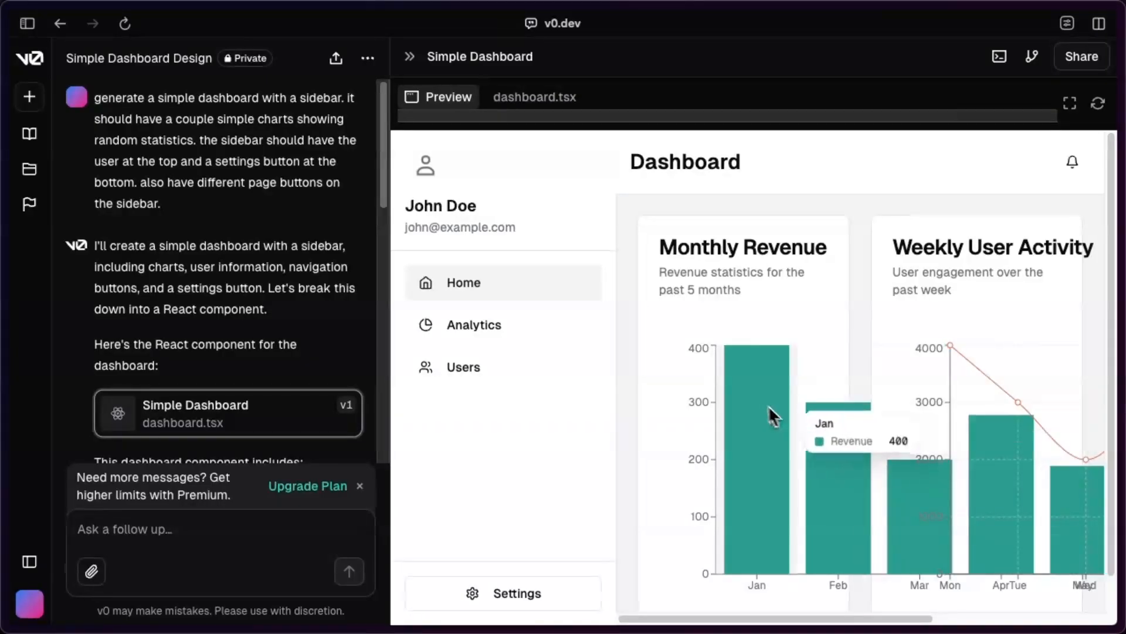
pyautogui.hscroll(3)
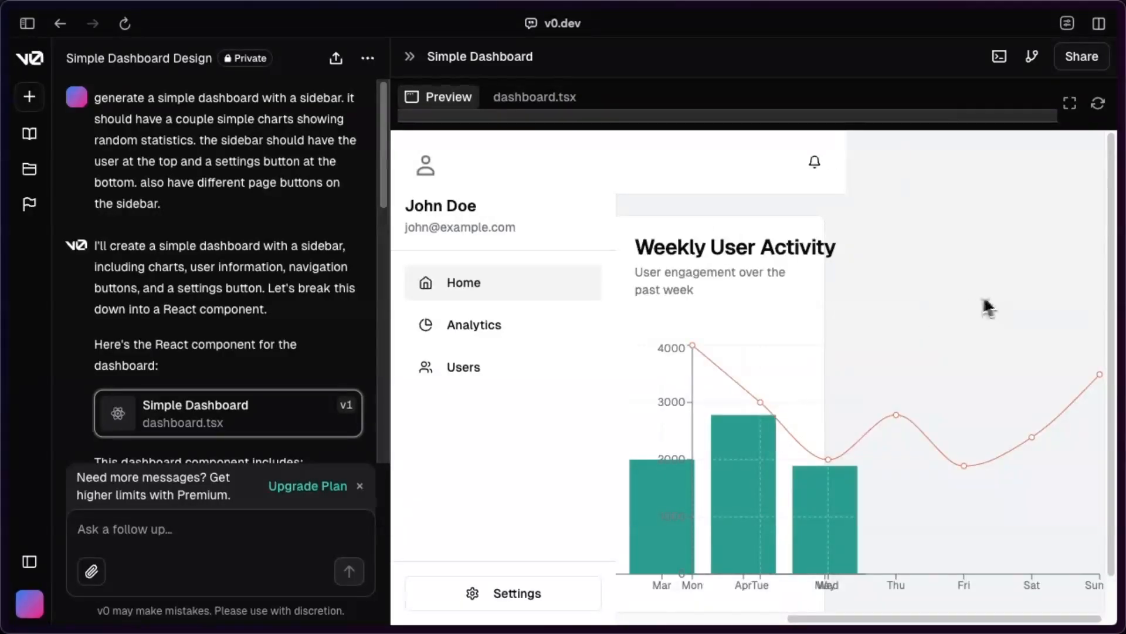
pyautogui.scroll(-3)
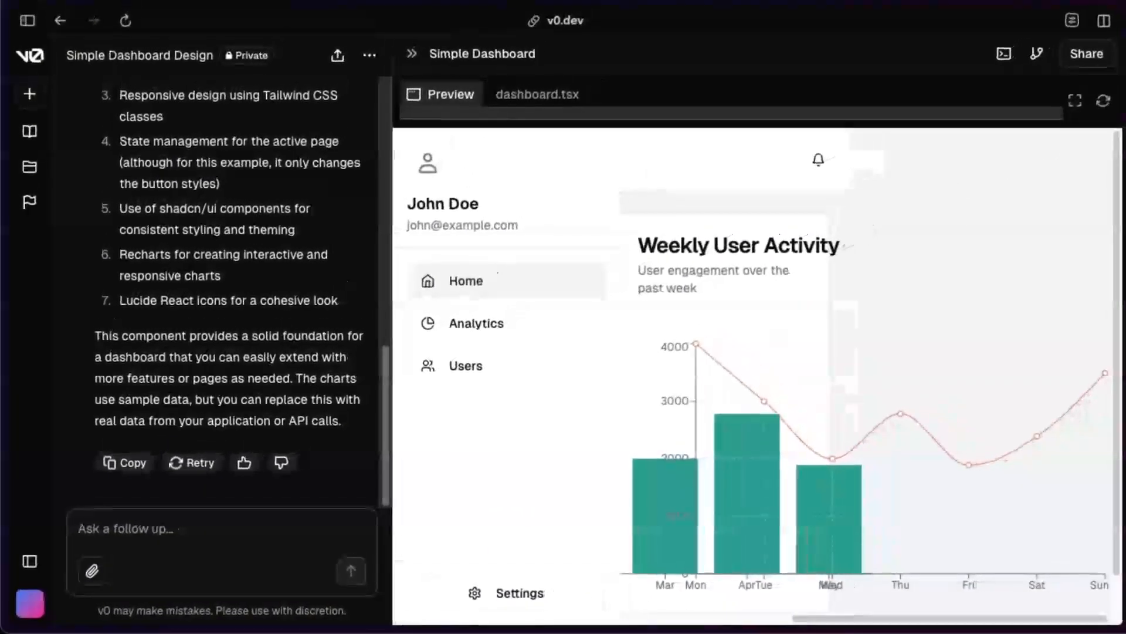
# - Ask v0 to stack the charts in a scrollable middle section and inspect version 2 full-screen
pyautogui.write('place the charts on top of eachother and make the middle s')
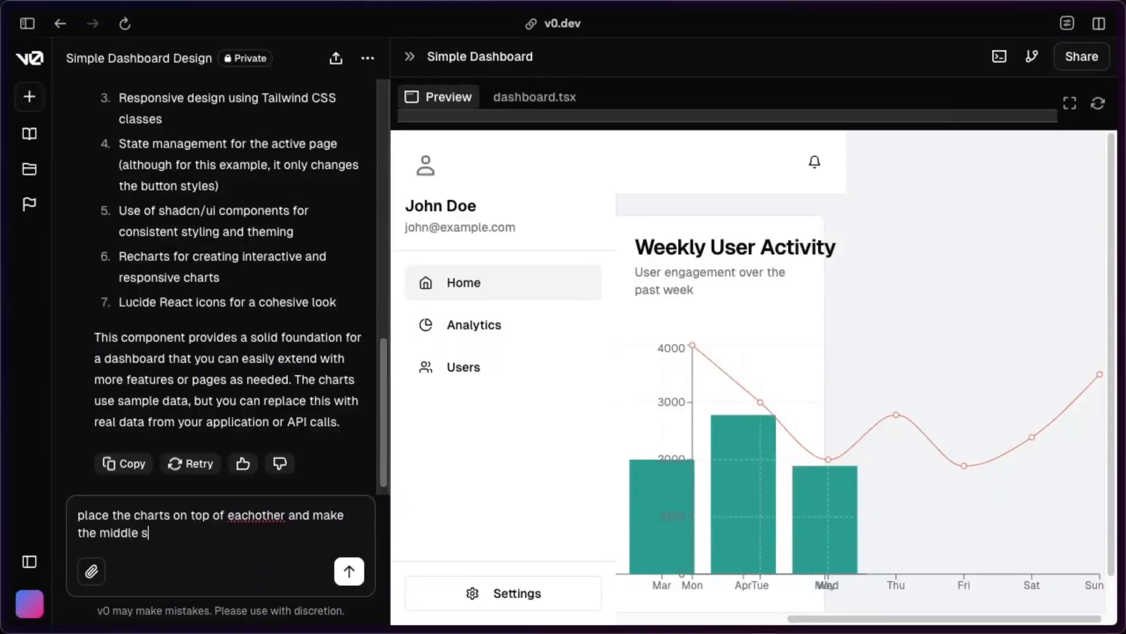
pyautogui.click(349, 571)
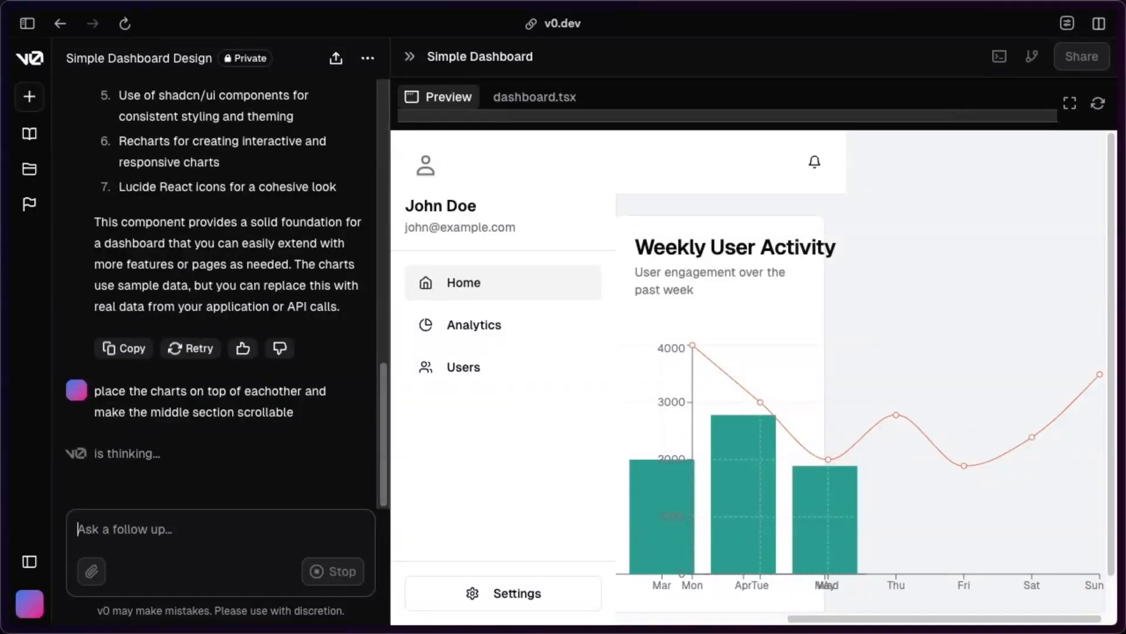
pyautogui.click(535, 97)
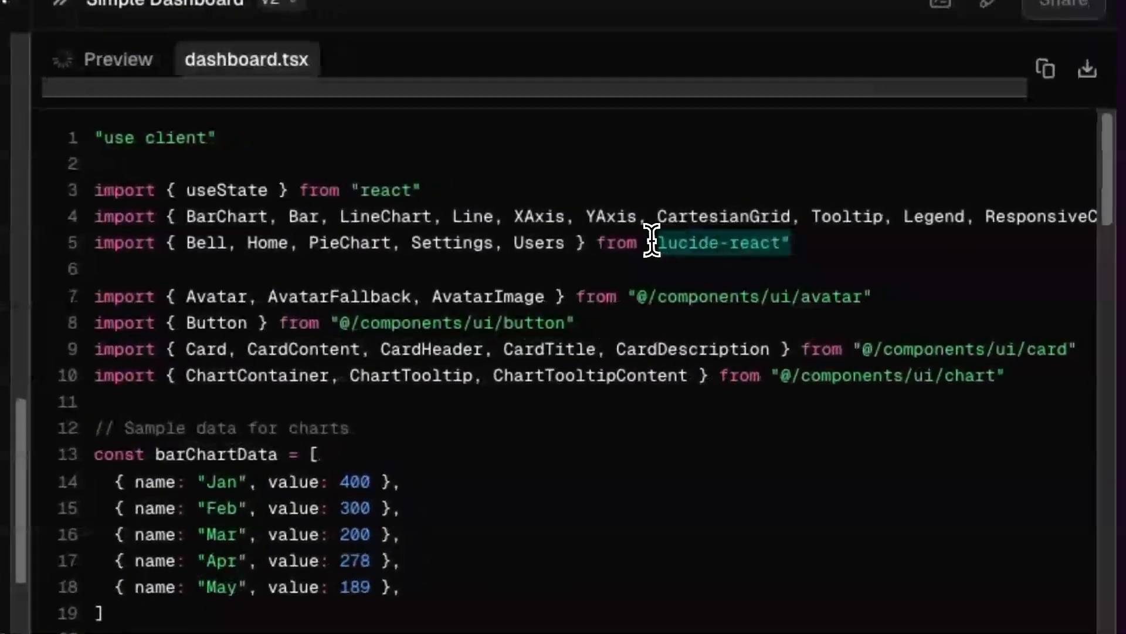
pyautogui.click(118, 58)
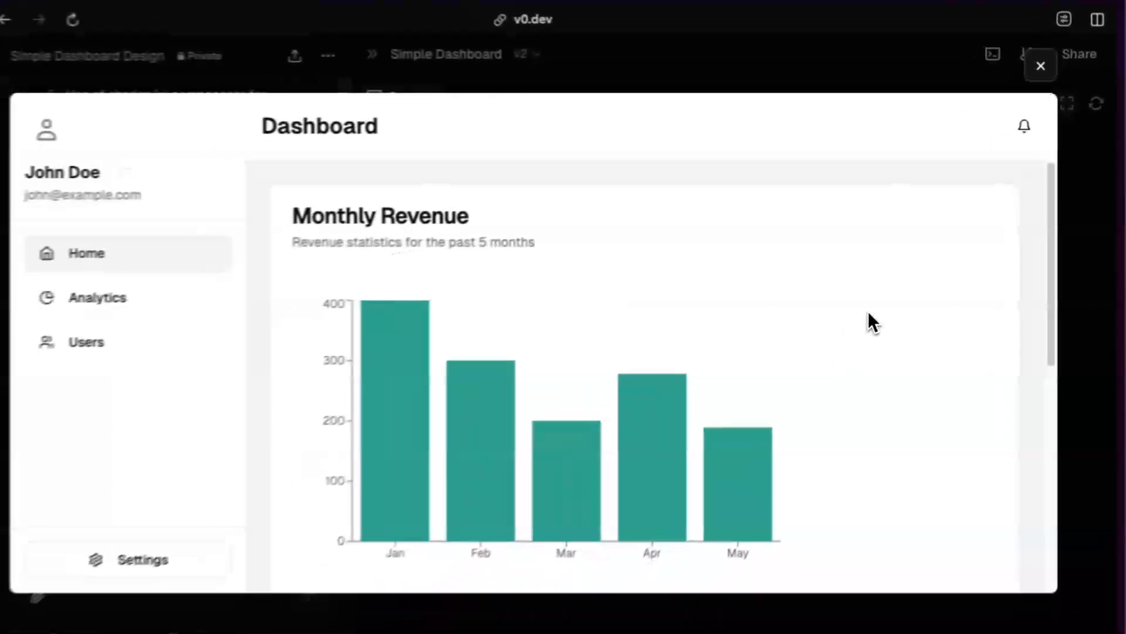
pyautogui.click(240, 124)
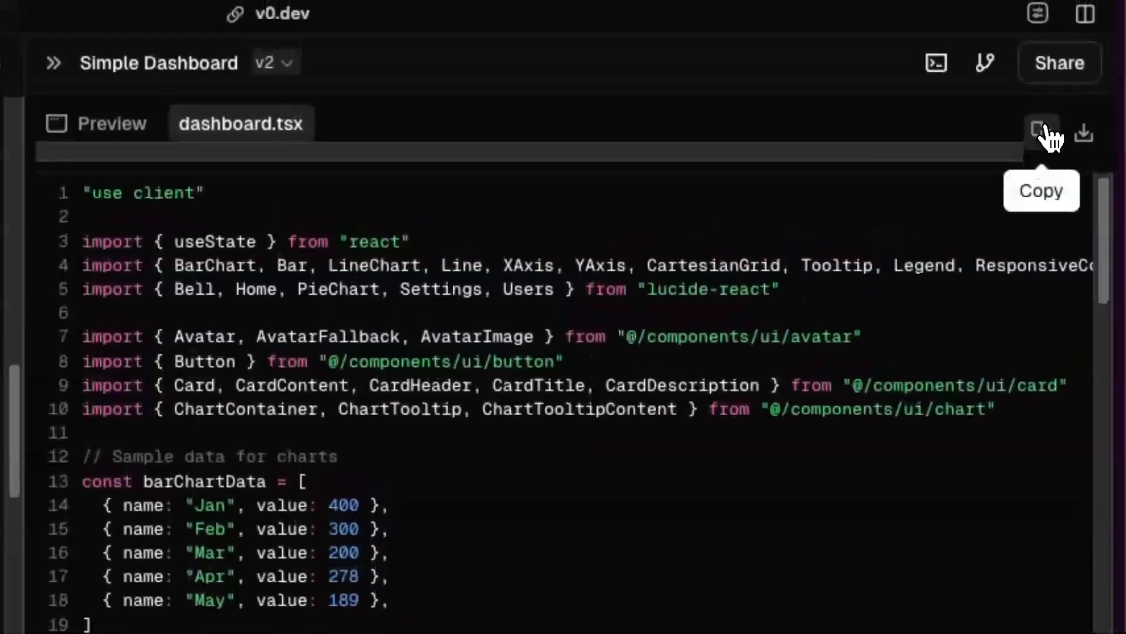
# - Copy the v2 dashboard.tsx from v0 and paste it over page.tsx in the project
pyautogui.click(1041, 136)
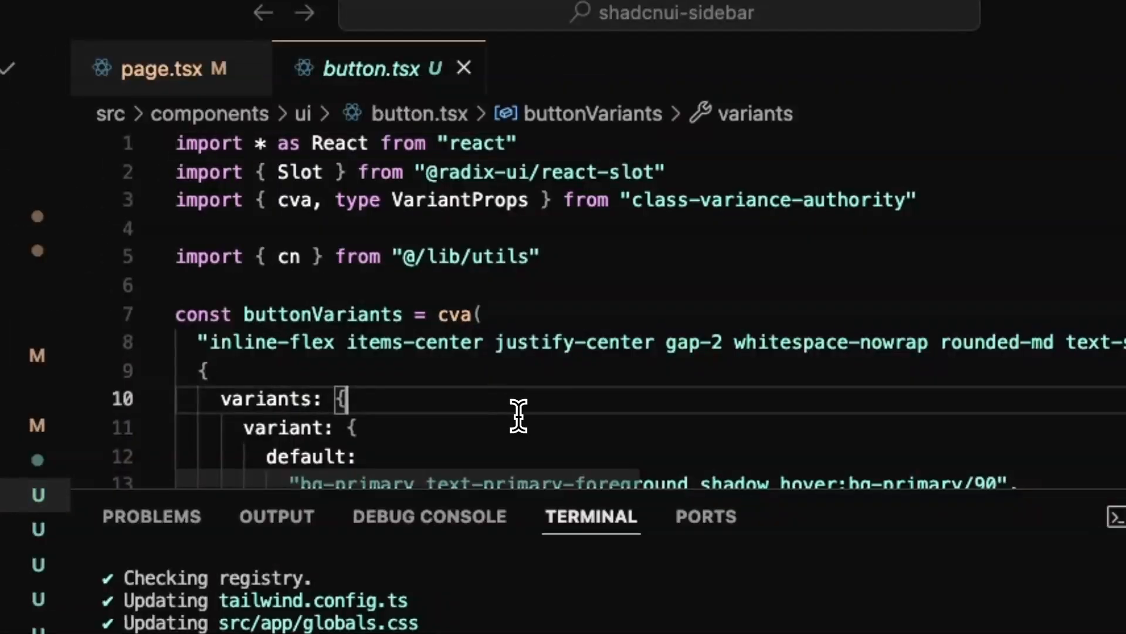
pyautogui.click(159, 68)
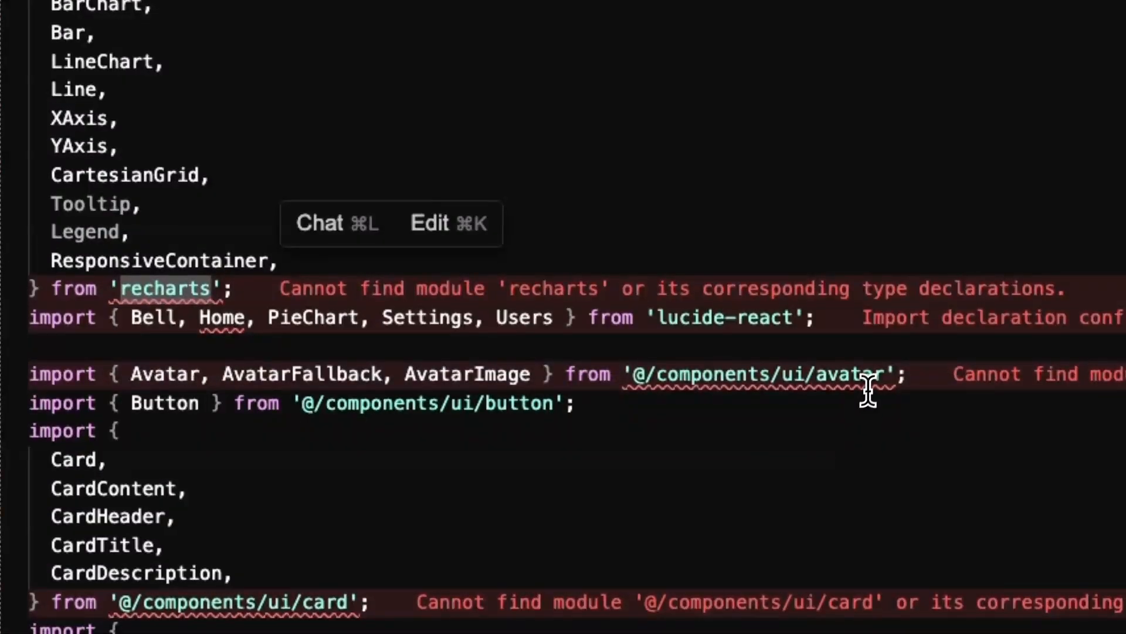
pyautogui.scroll(-3)
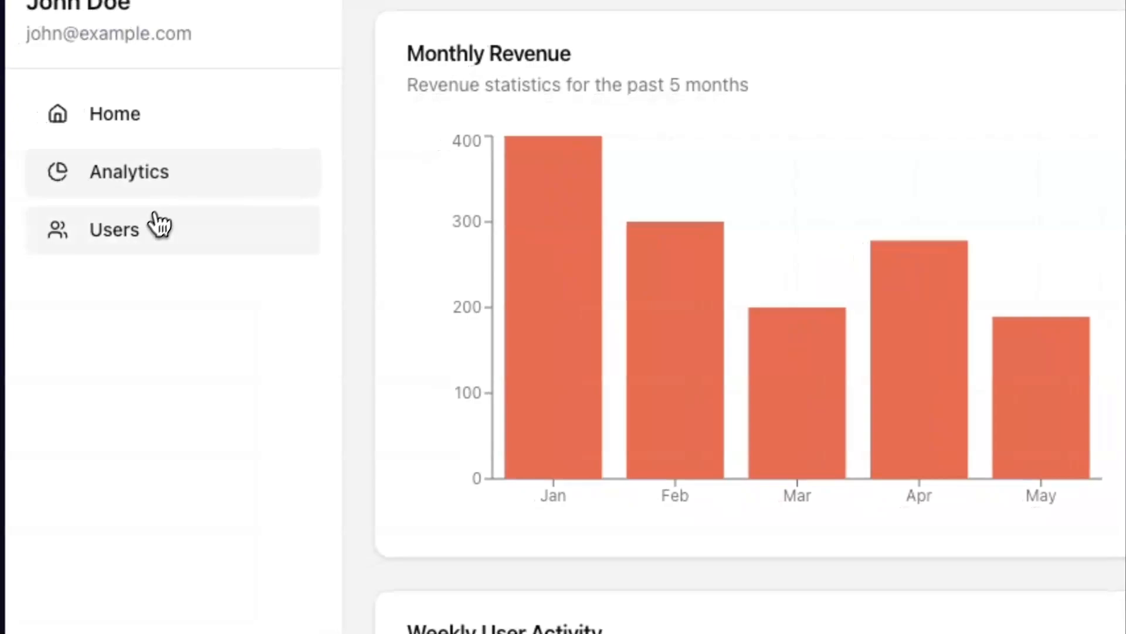
pyautogui.scroll(-3)
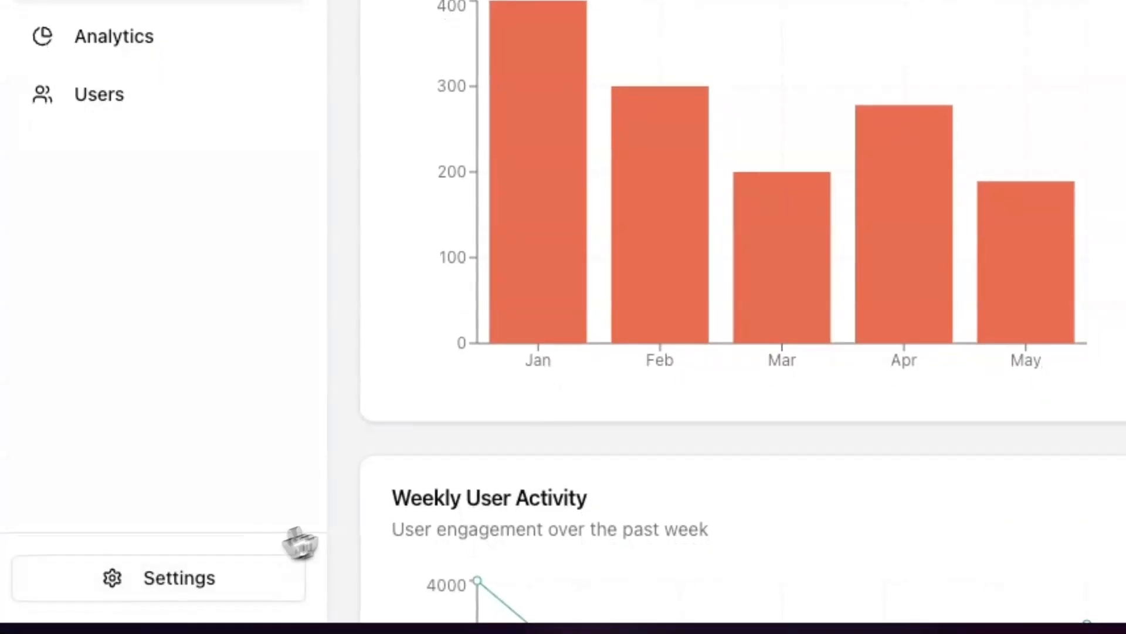
pyautogui.scroll(-3)
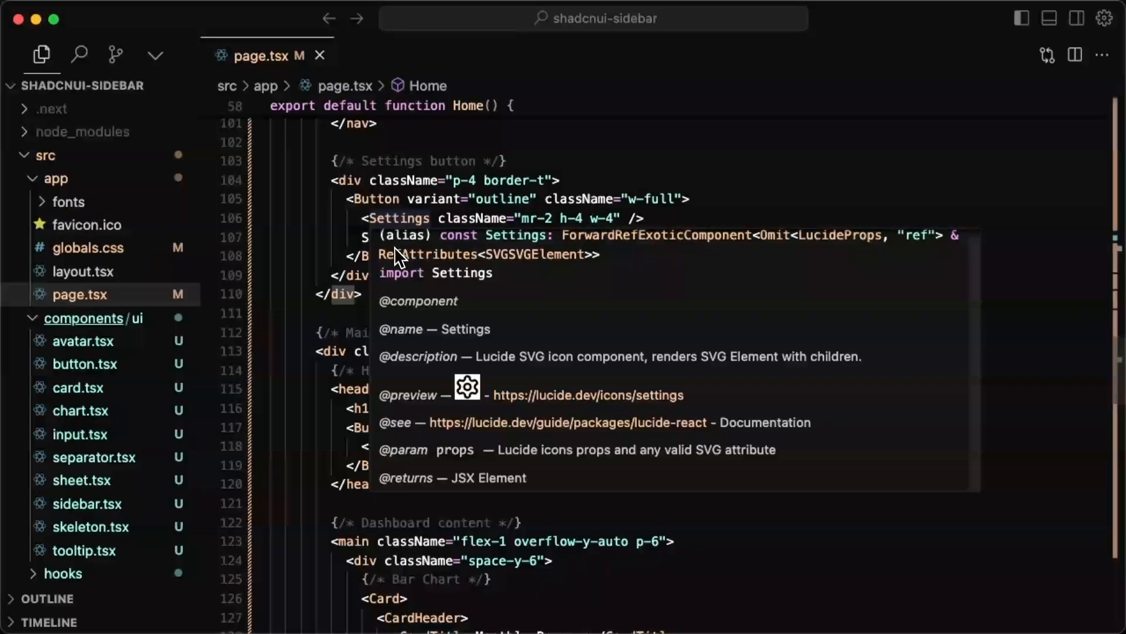
pyautogui.moveTo(496, 335)
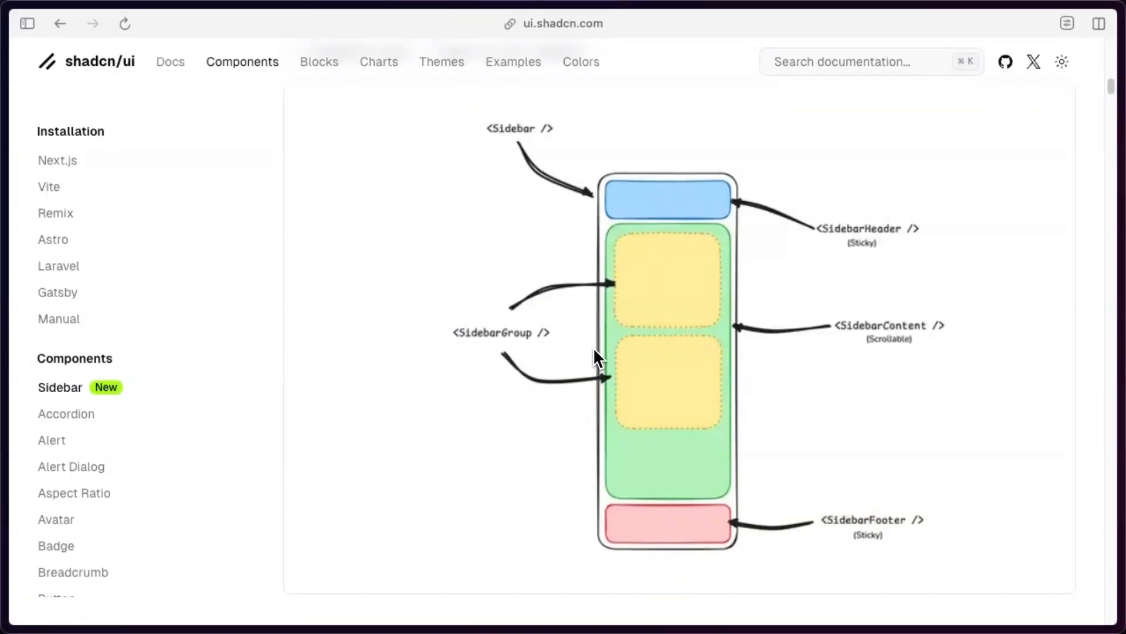
pyautogui.moveTo(657, 302)
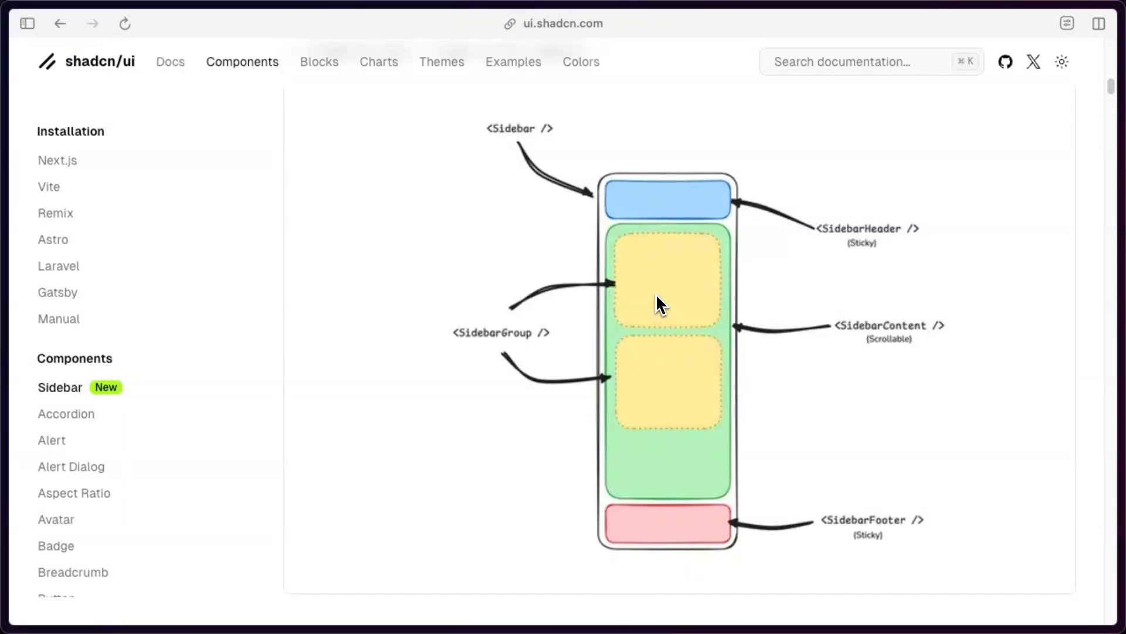
pyautogui.moveTo(843, 532)
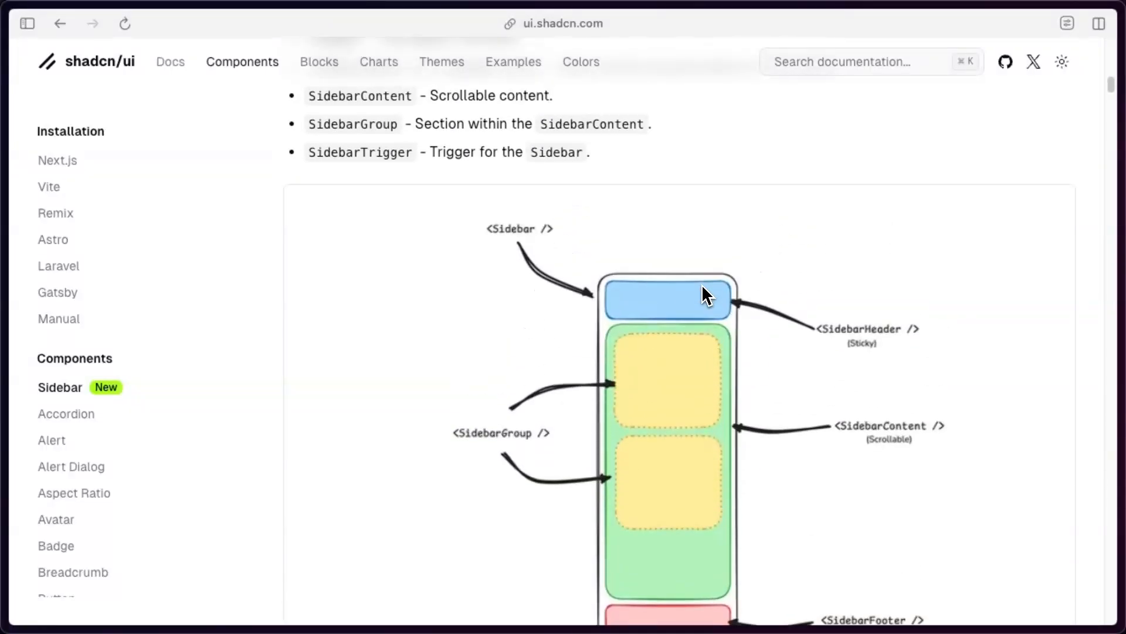
pyautogui.scroll(-3)
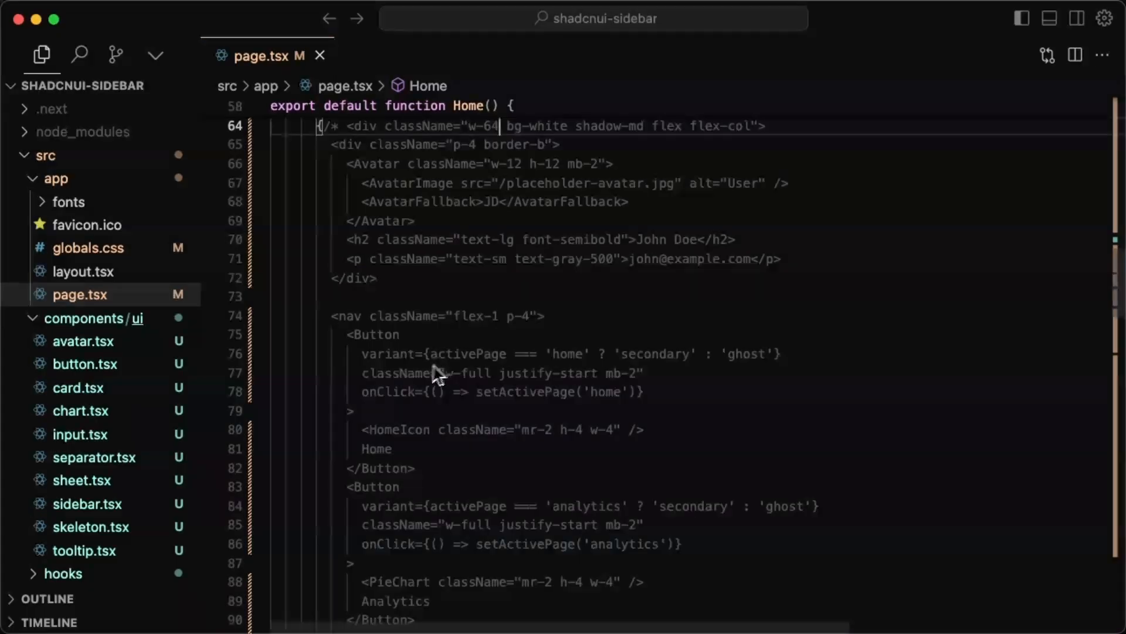
# - Comment out the old sidebar div and write a Sidebar with SidebarHeader, two SidebarGroups and a Settings SidebarFooter
pyautogui.click(82, 271)
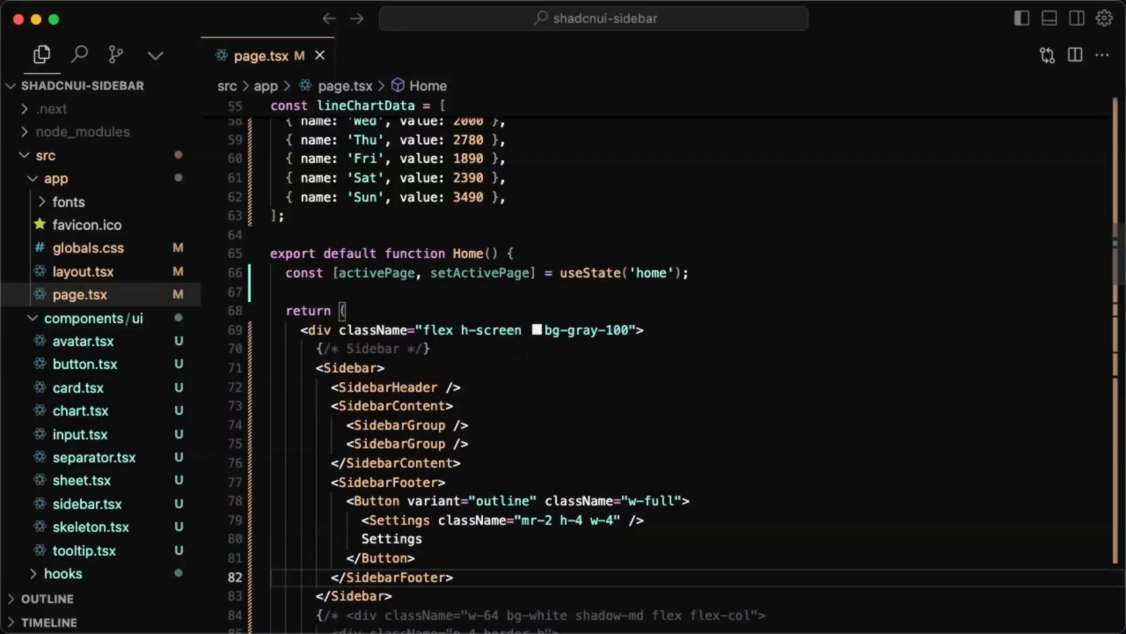
pyautogui.scroll(-3)
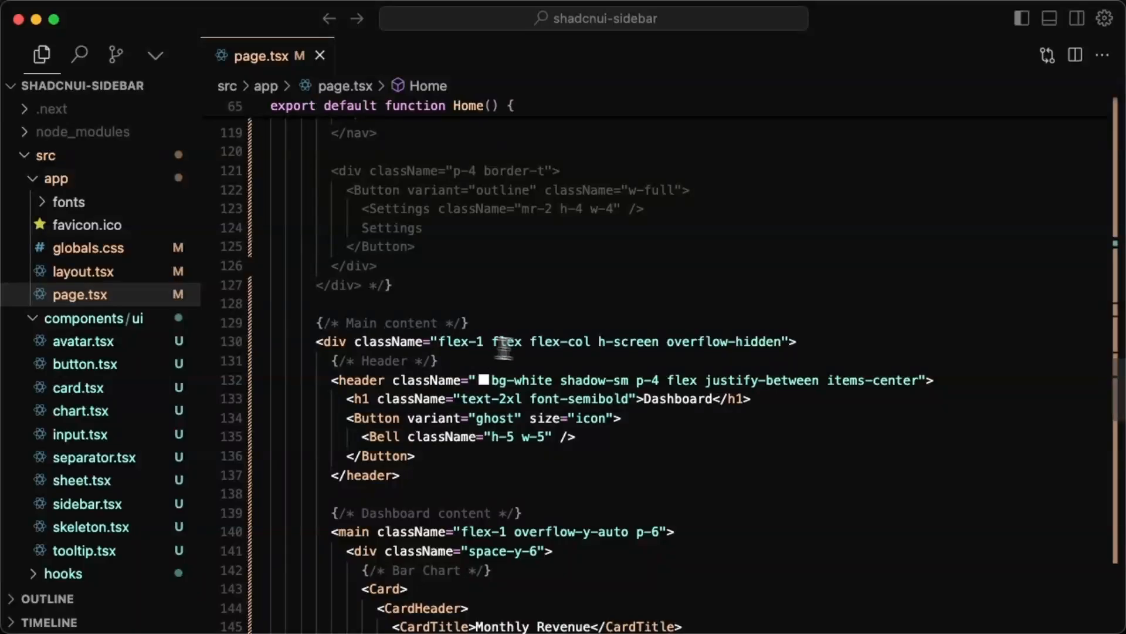
pyautogui.moveTo(837, 399)
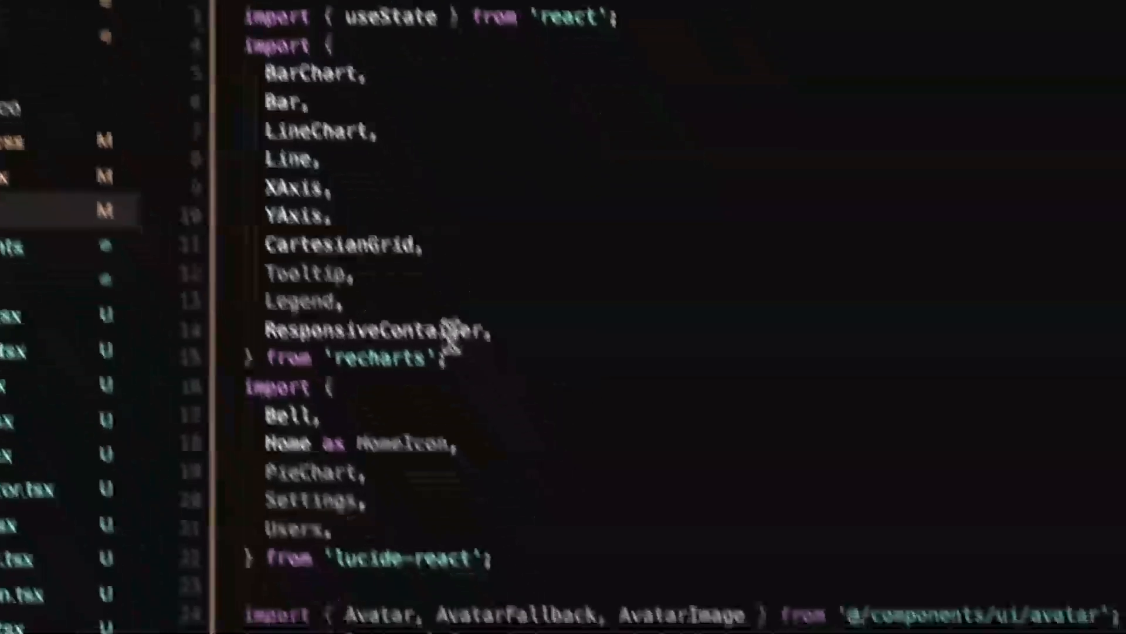
# - Scroll through page.tsx to the imports where SidebarTrigger comes from '@/components/ui/sidebar'
pyautogui.scroll(-3)
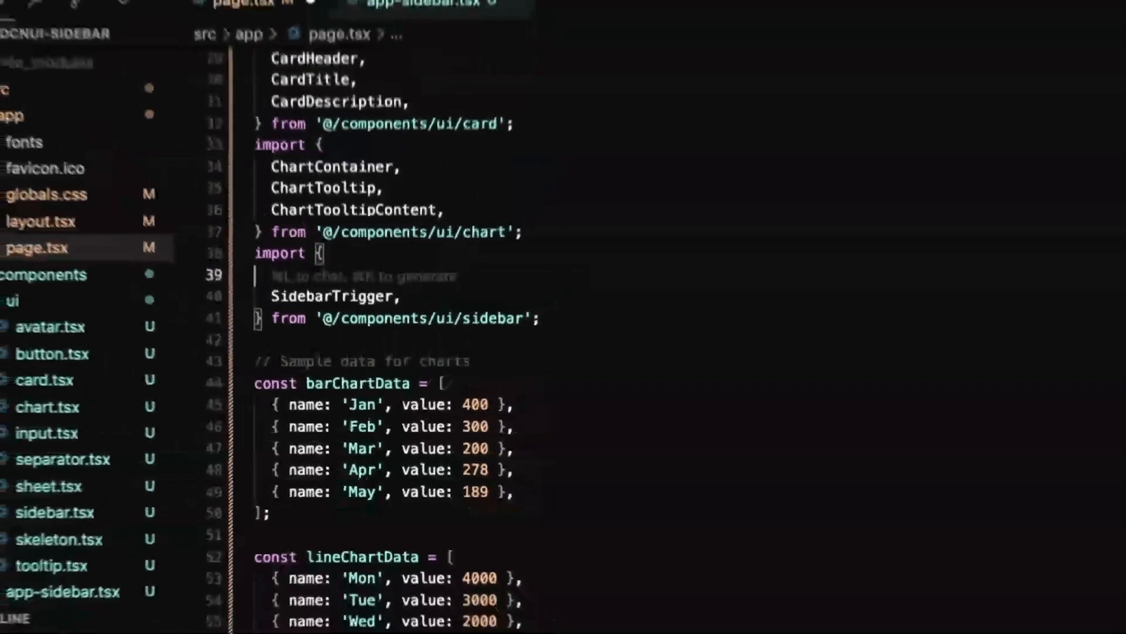
pyautogui.scroll(-3)
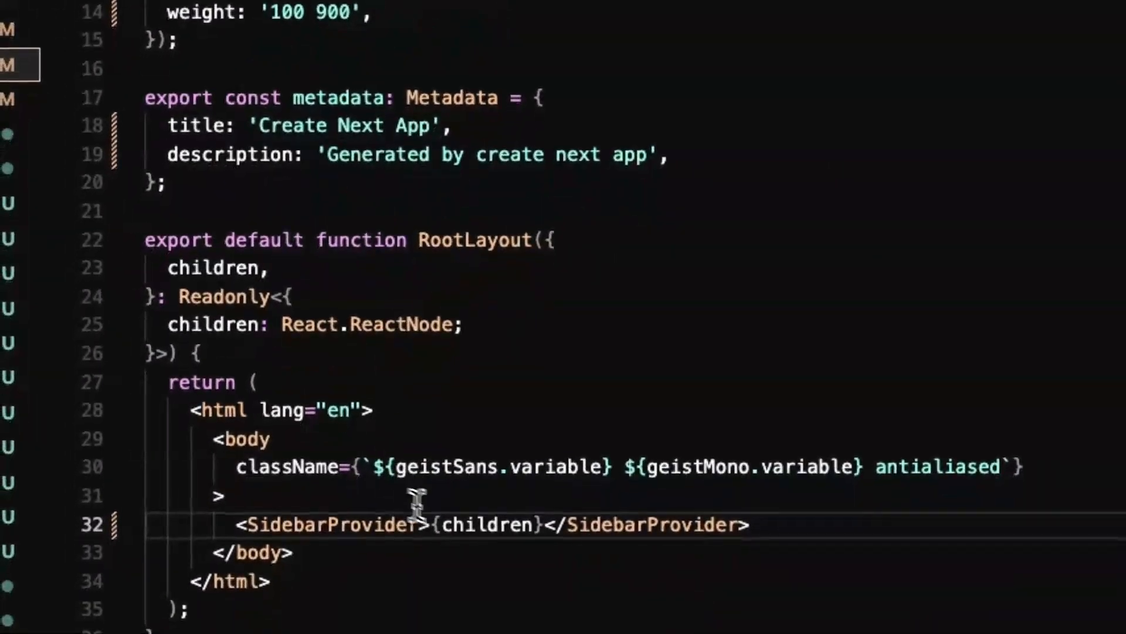
# - Place <AppSidebar /> and <main> inside SidebarProvider in layout.tsx, then move to app-sidebar.tsx
pyautogui.doubleClick(484, 524)
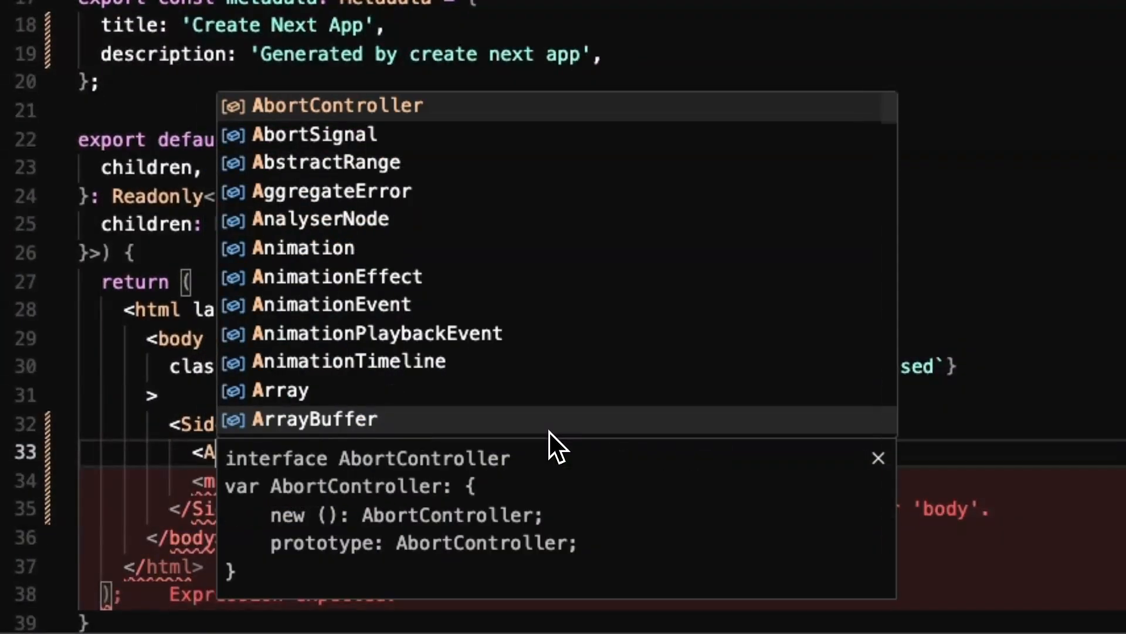
pyautogui.click(732, 81)
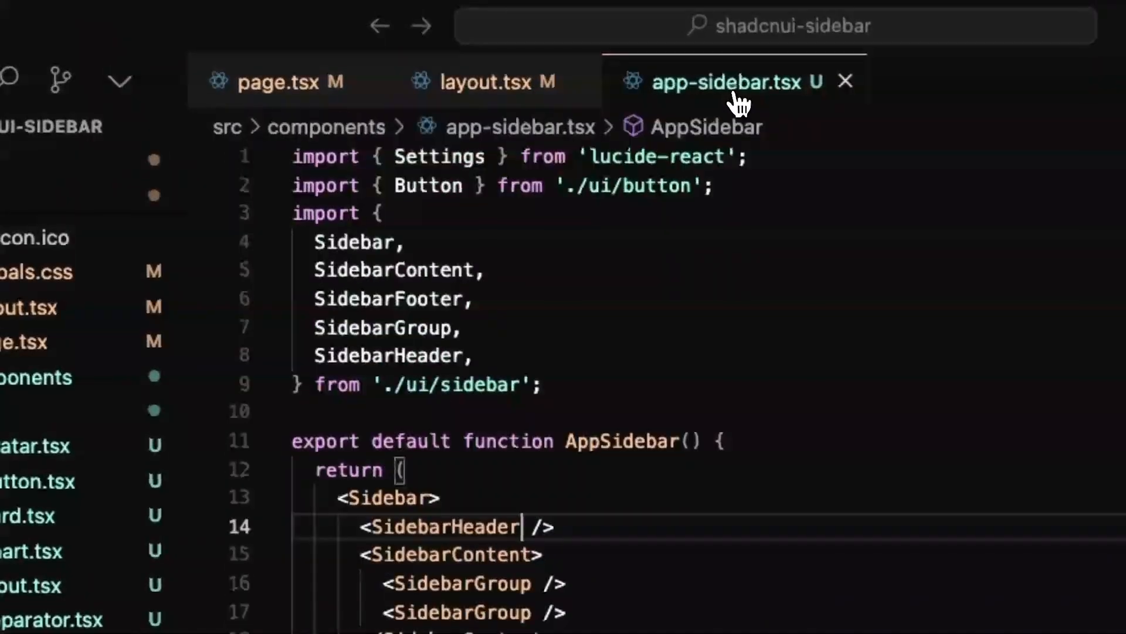
pyautogui.click(277, 79)
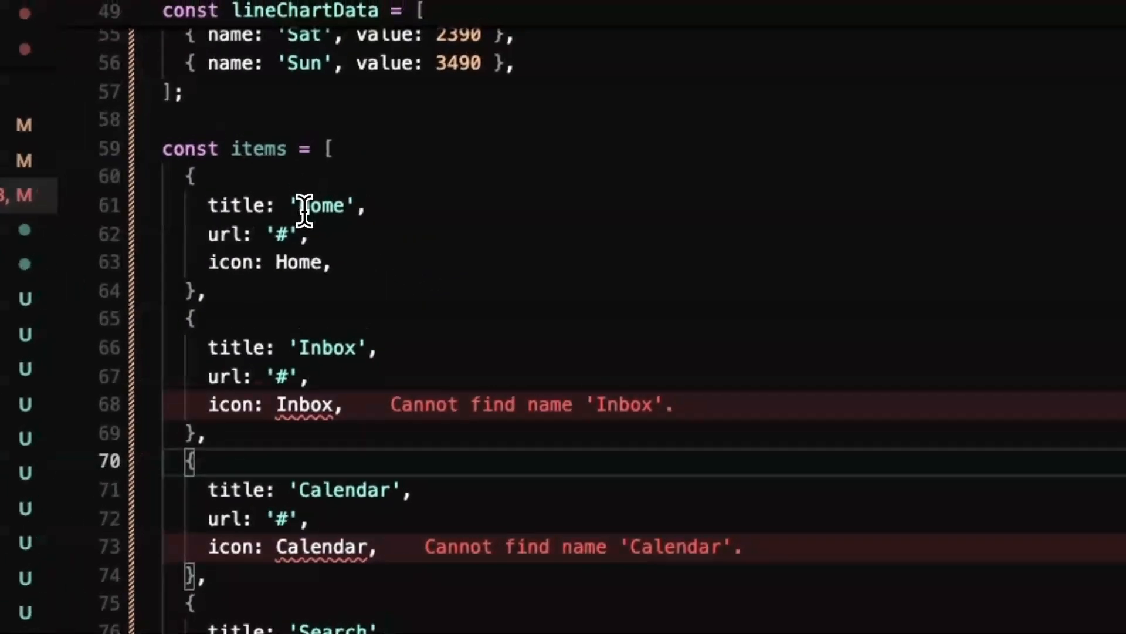
# - Retitle the second items entry to 'Analytics' and select its Inbox icon name for replacement
pyautogui.write('Analytics')
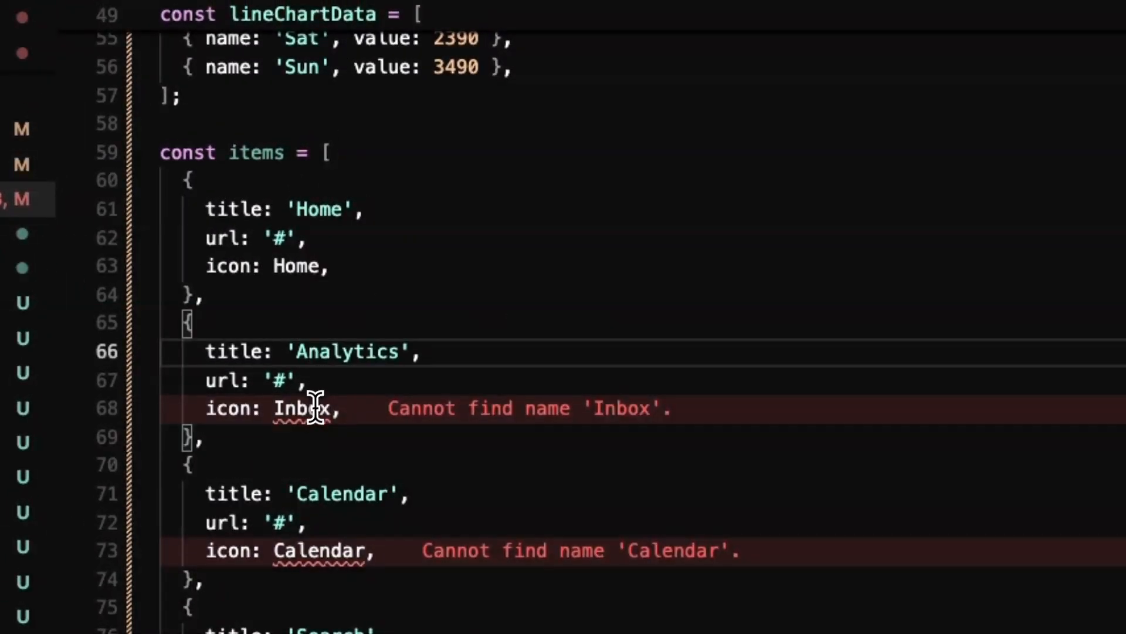
pyautogui.doubleClick(303, 408)
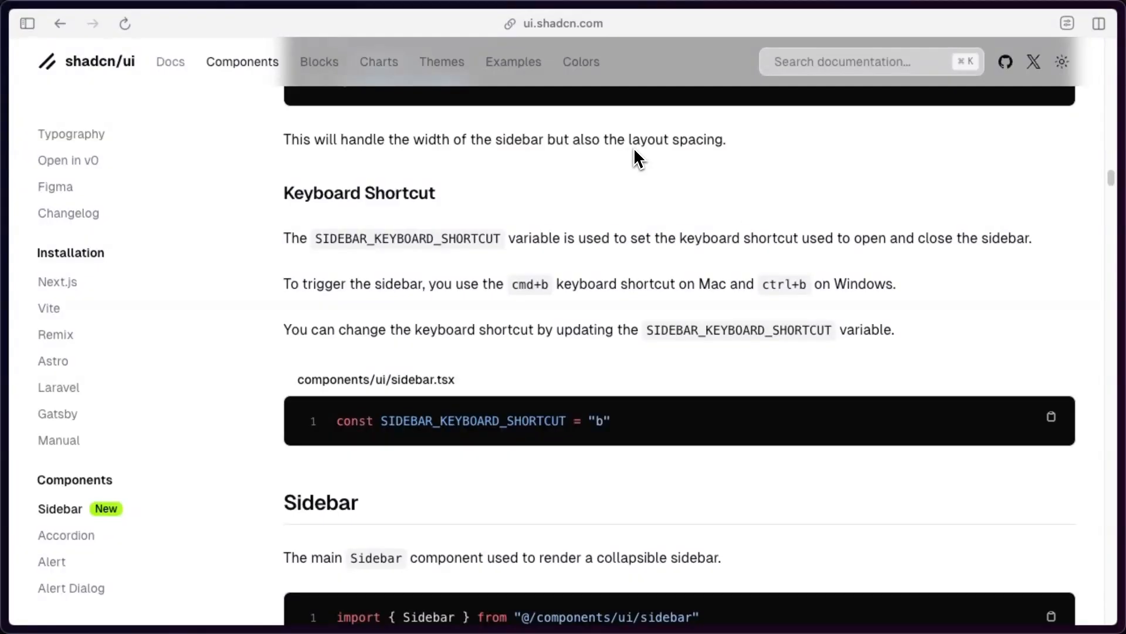
pyautogui.moveTo(291, 207)
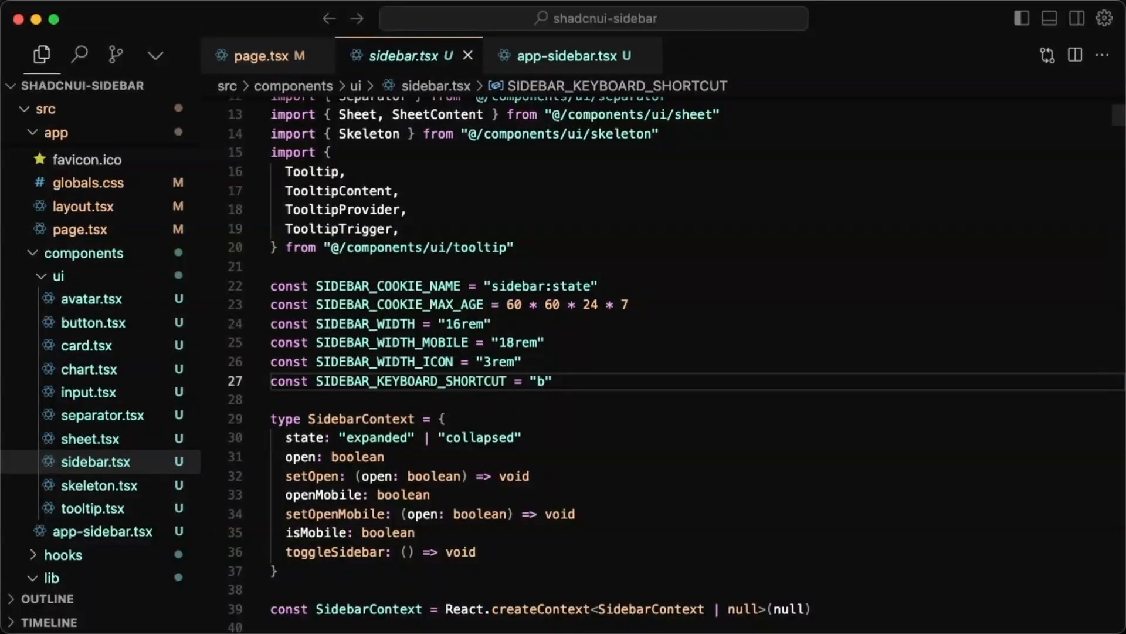
pyautogui.moveTo(341, 380)
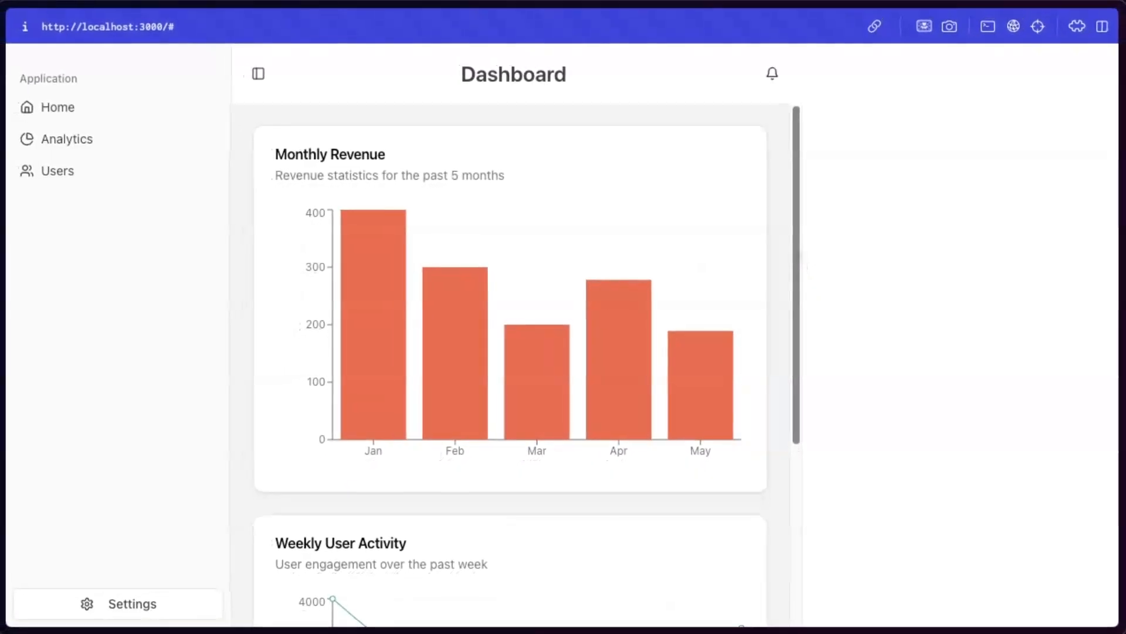
# - Toggle the dashboard sidebar in the localhost preview to confirm it collapses and reopens
pyautogui.click(257, 73)
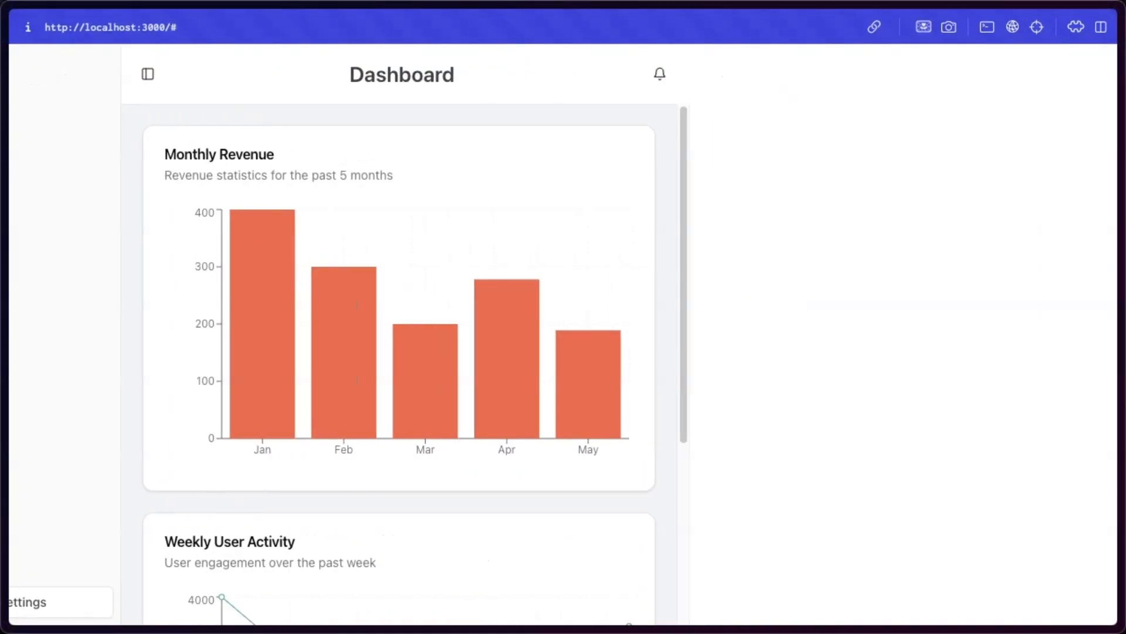
pyautogui.click(148, 74)
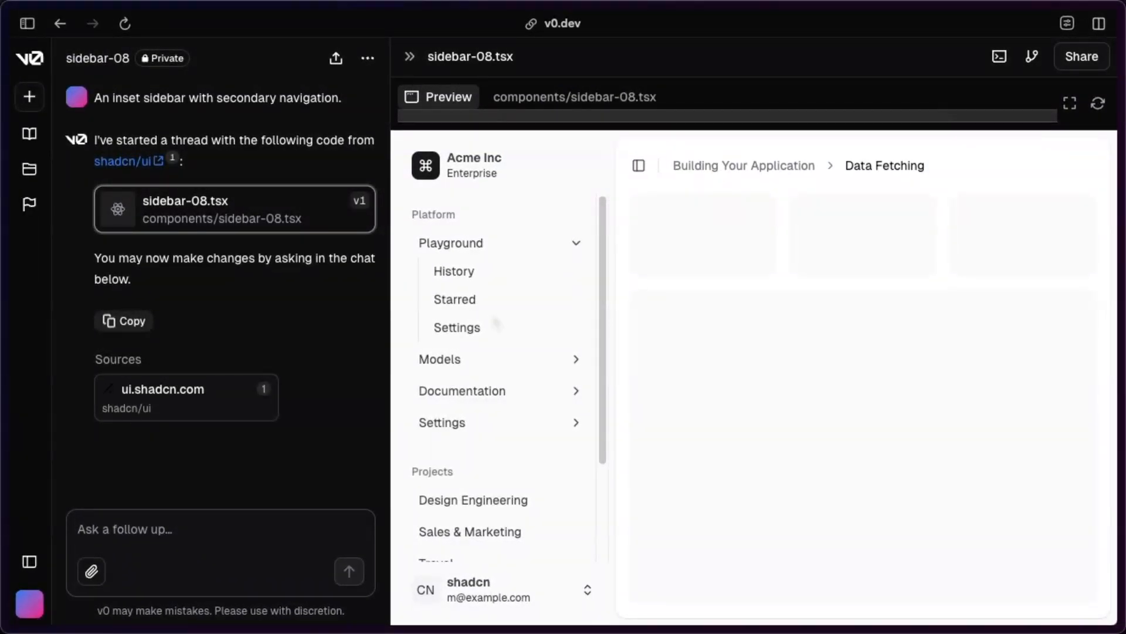
# - View components/sidebar-08.tsx source and read through its data object and navMain items
pyautogui.click(574, 97)
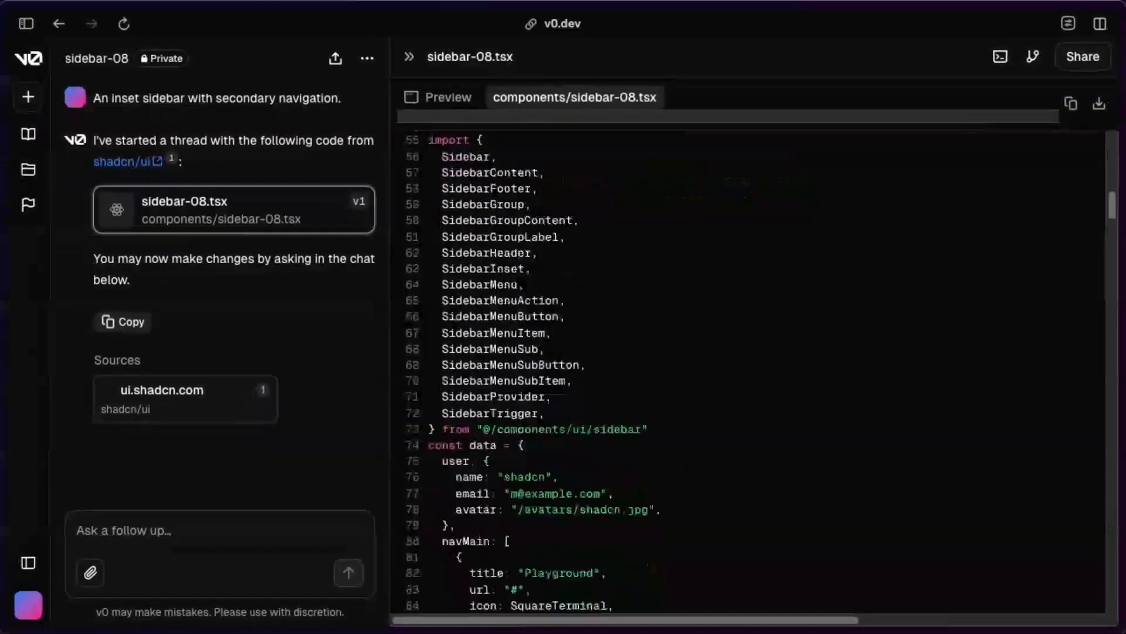
pyautogui.scroll(-3)
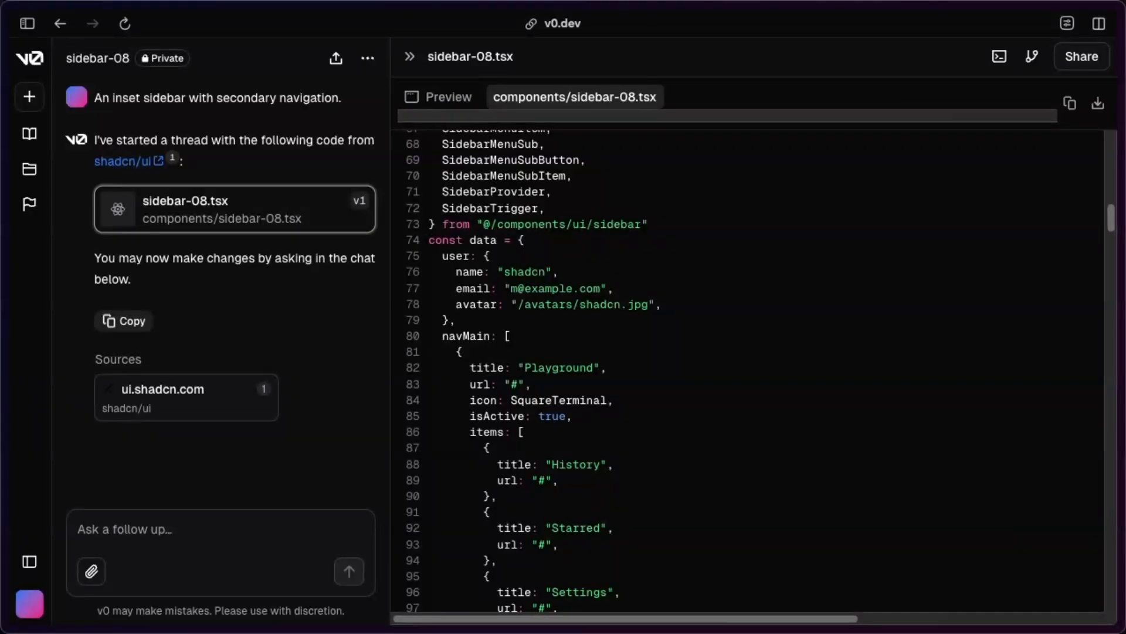
pyautogui.moveTo(438, 254)
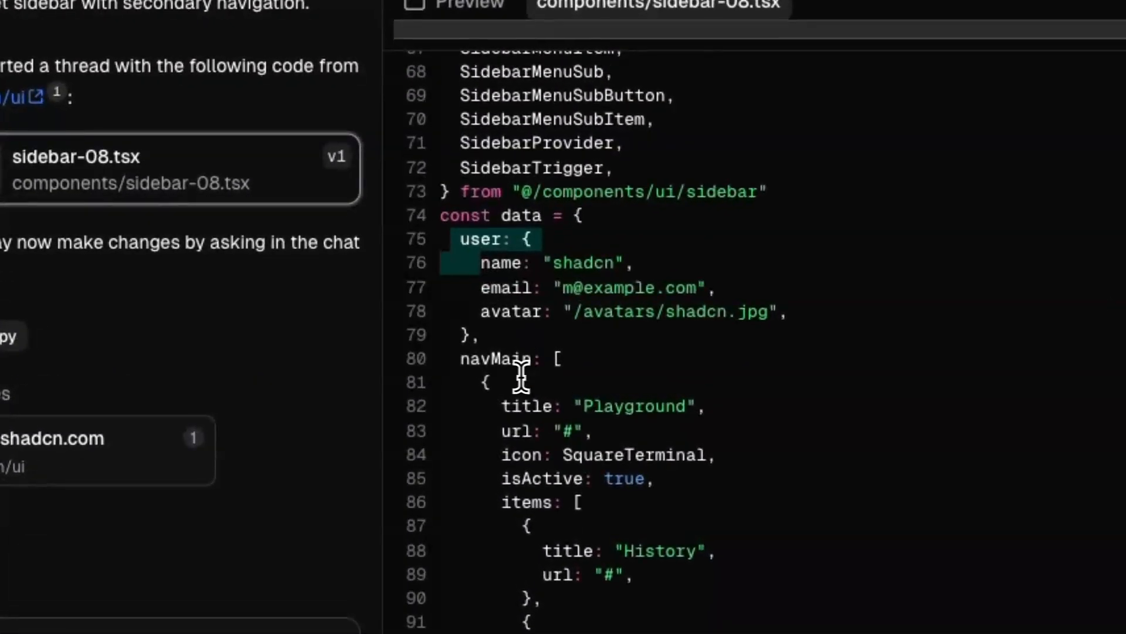
pyautogui.scroll(-3)
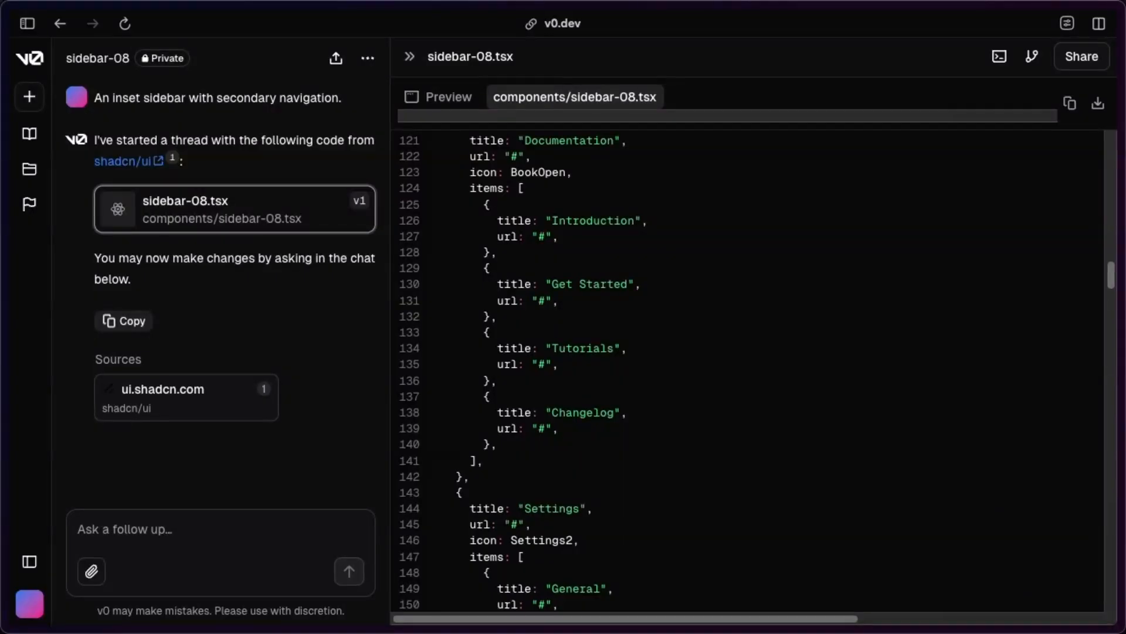
pyautogui.scroll(-3)
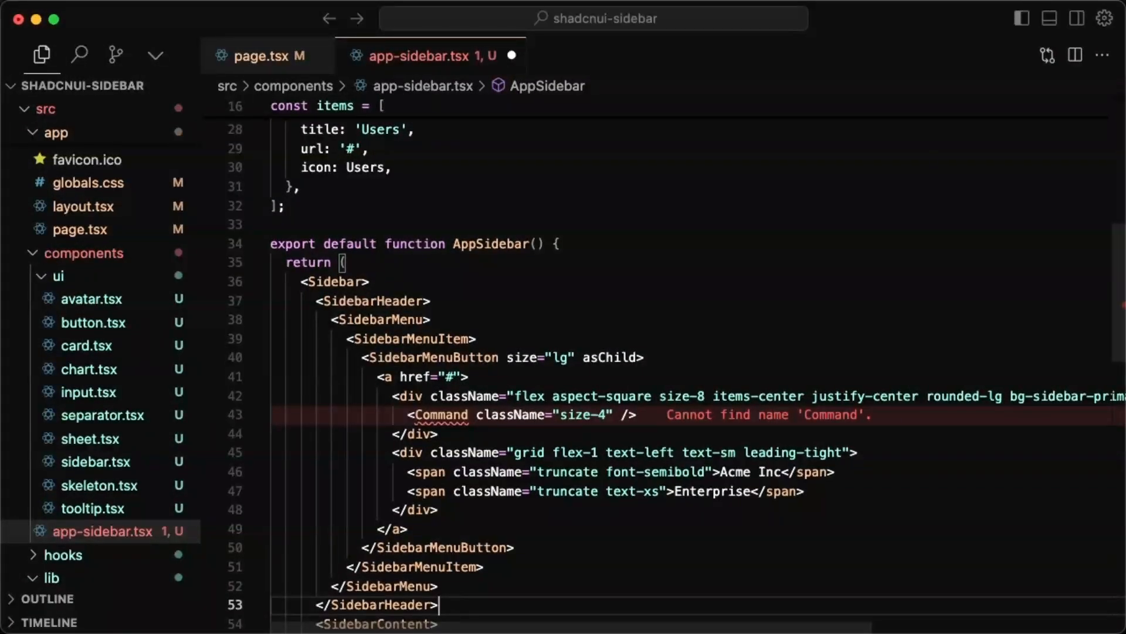
# - Add a SidebarHeader with a Command icon and Acme Inc / Enterprise menu button to app-sidebar.tsx
pyautogui.click(440, 414)
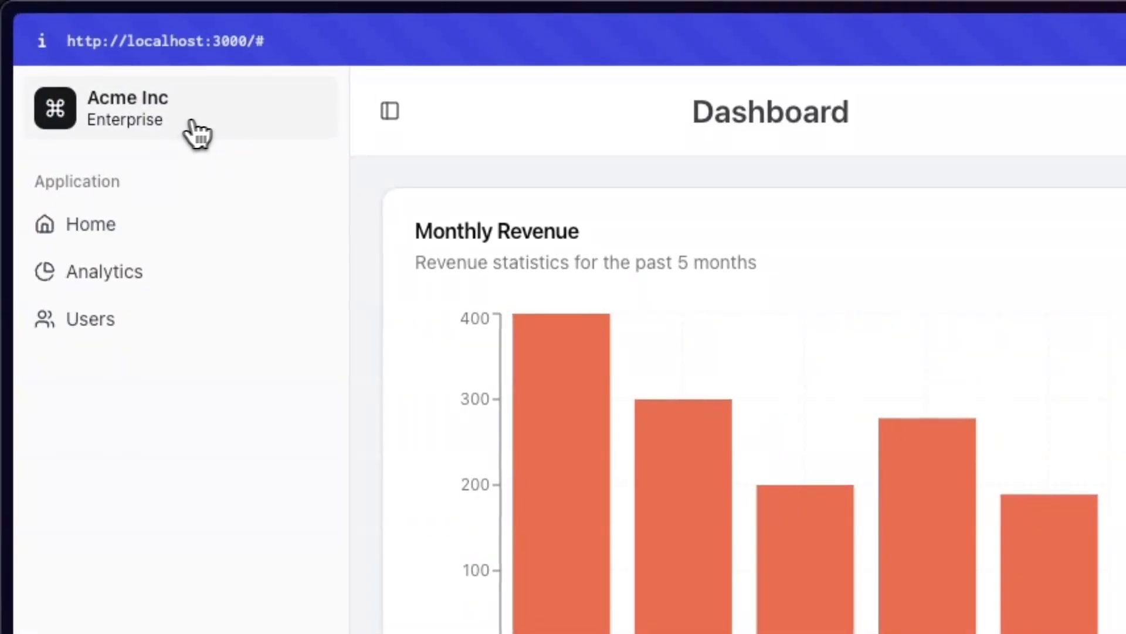
pyautogui.moveTo(445, 230)
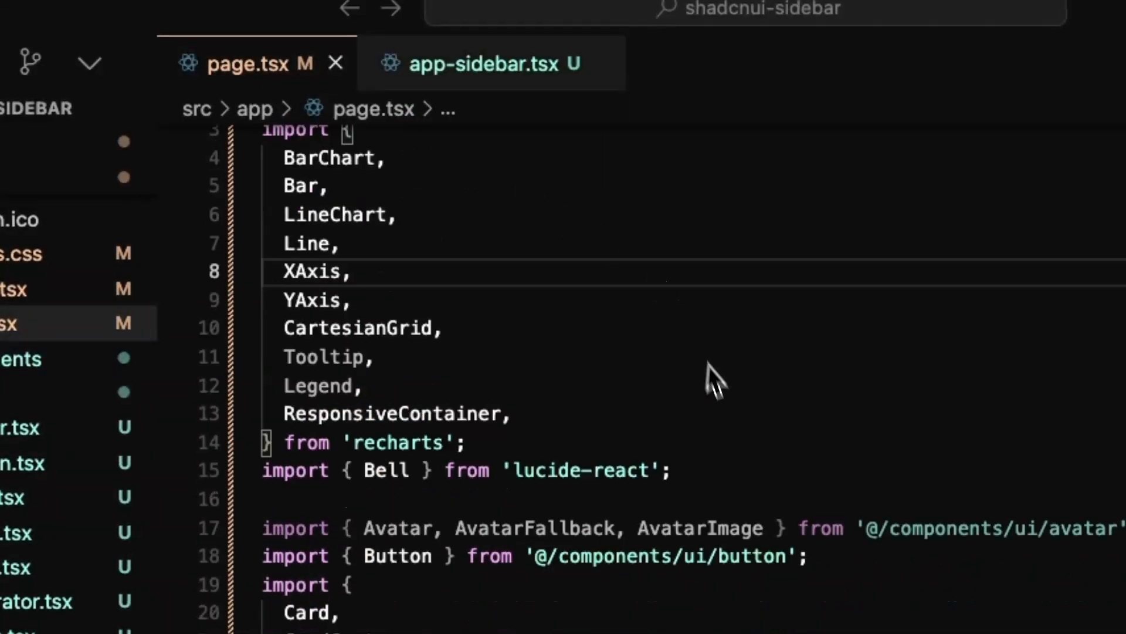
# - Move the Avatar and John Doe user-details block from page.tsx into the SidebarHeader of app-sidebar.tsx
pyautogui.scroll(-3)
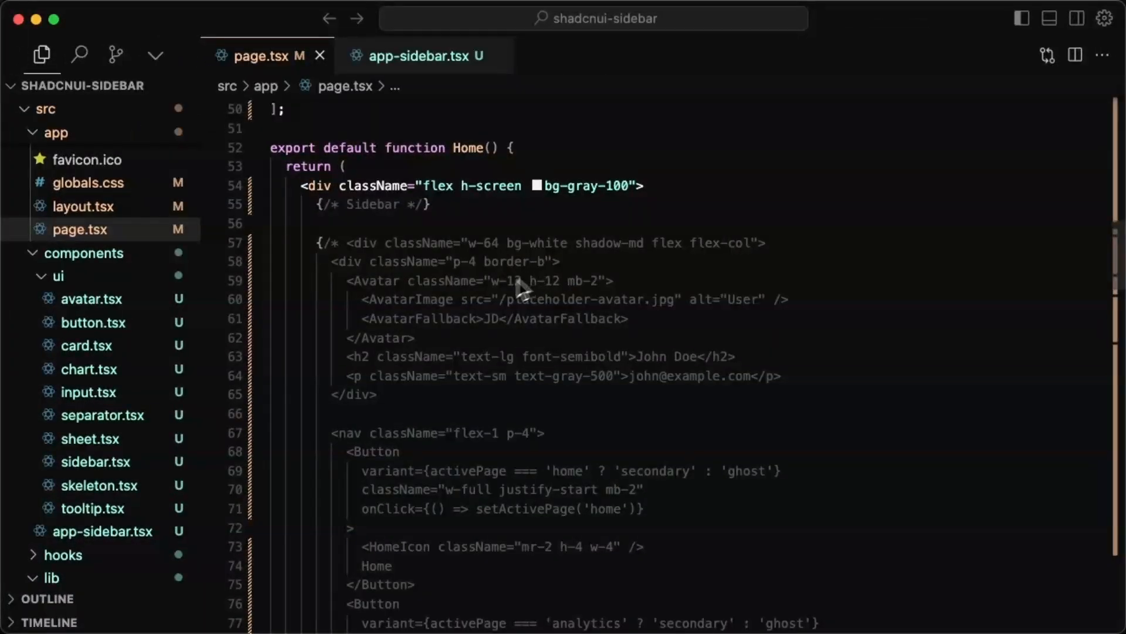
pyautogui.moveTo(351, 367)
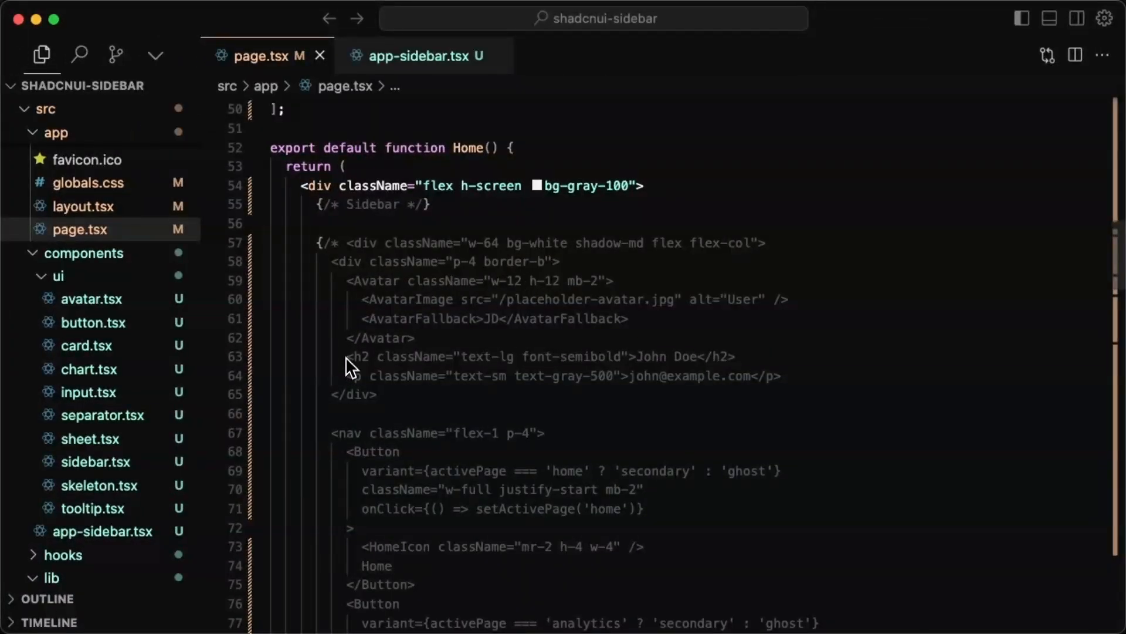
pyautogui.click(413, 56)
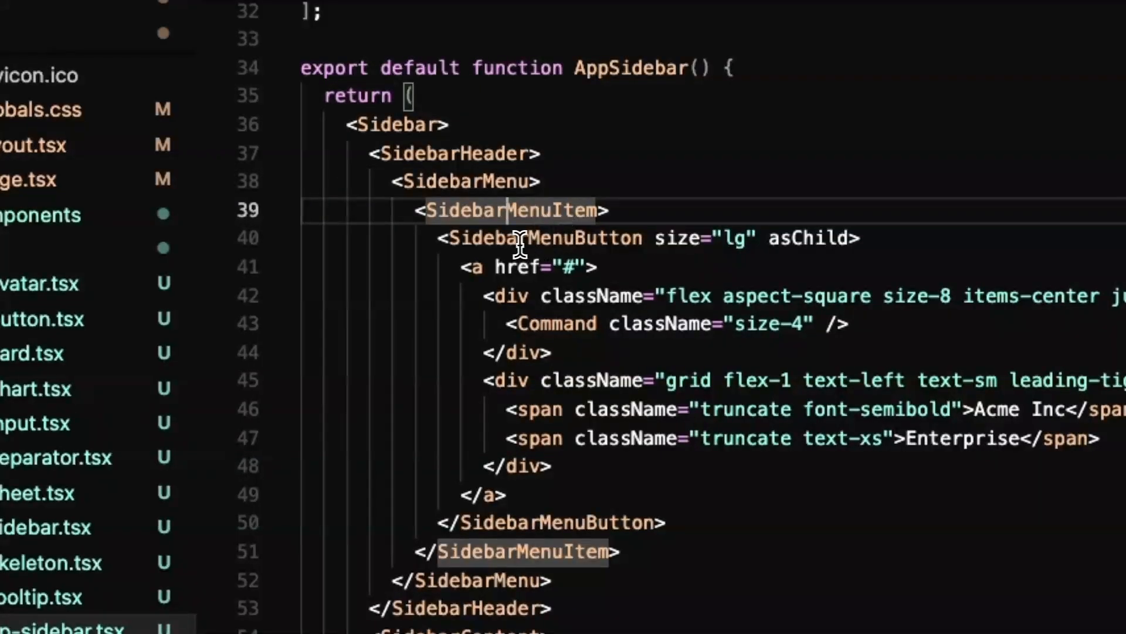
pyautogui.click(542, 238)
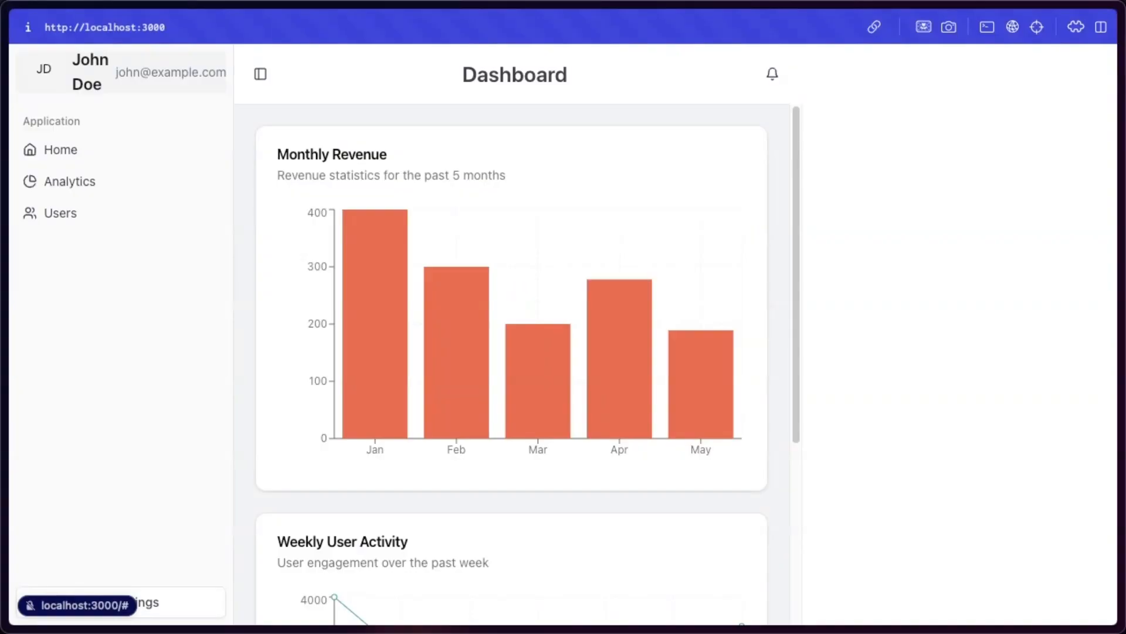
pyautogui.moveTo(139, 91)
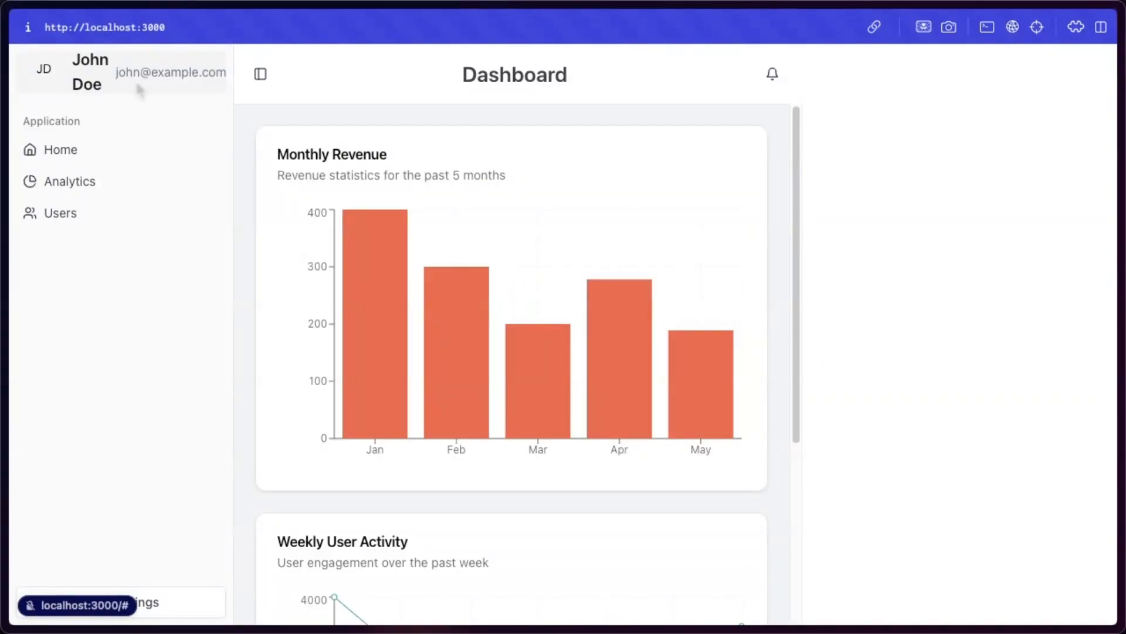
pyautogui.moveTo(69, 69)
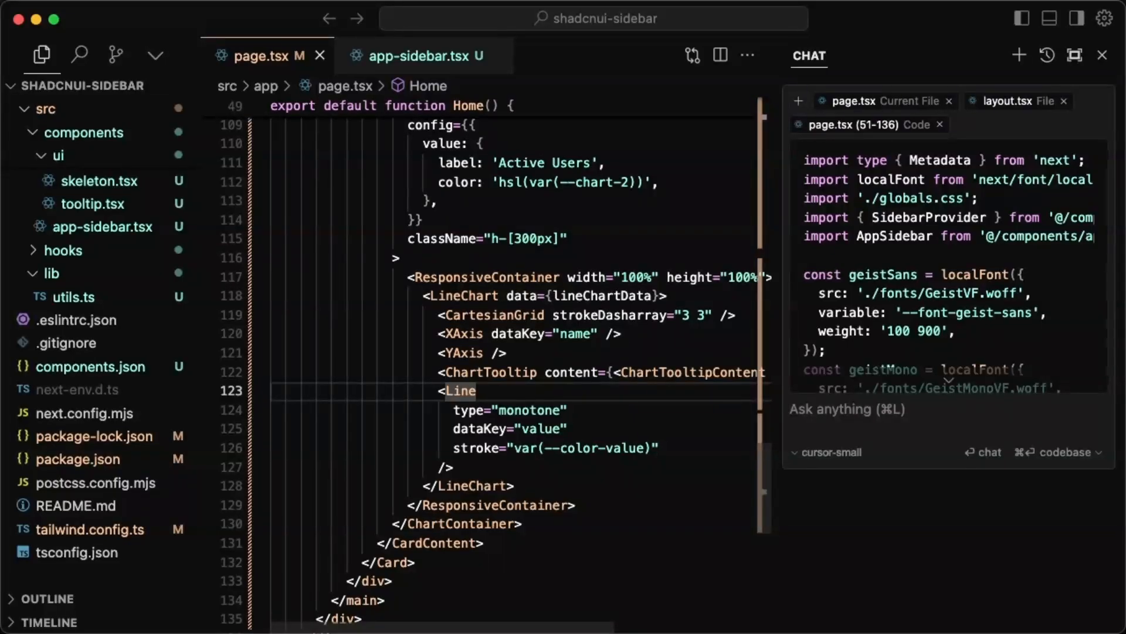
# - Ask chat why 'the content of the page' doesn't fill beside the sidebar and send 'fix it'
pyautogui.write('the content of the page next to the sidebar is not taking up the remaining space on')
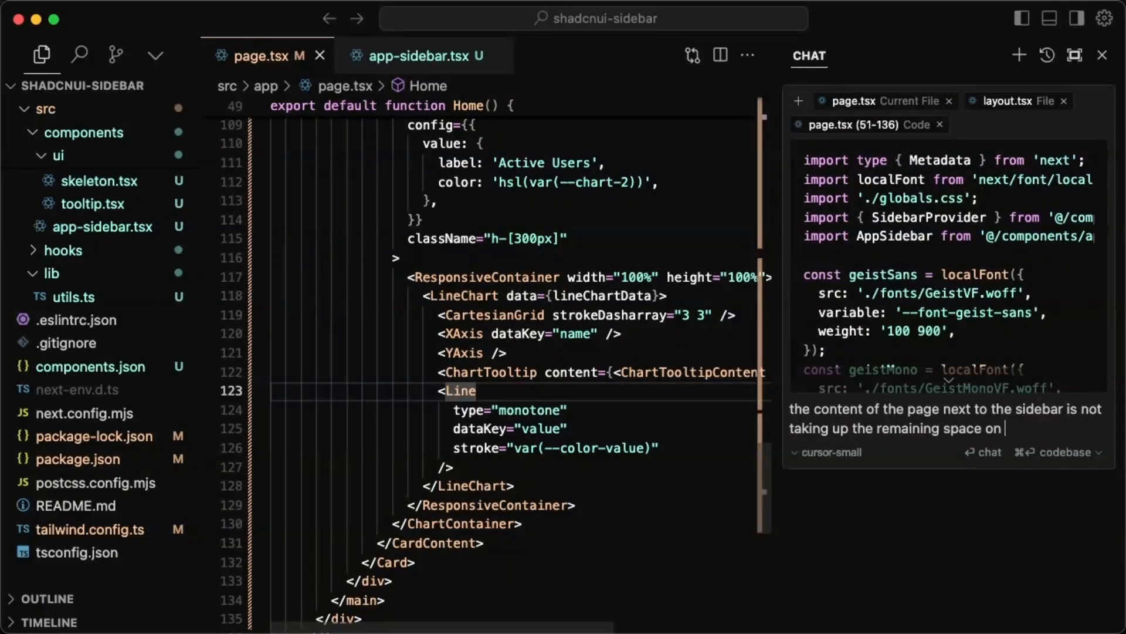
pyautogui.write('the page. fix it')
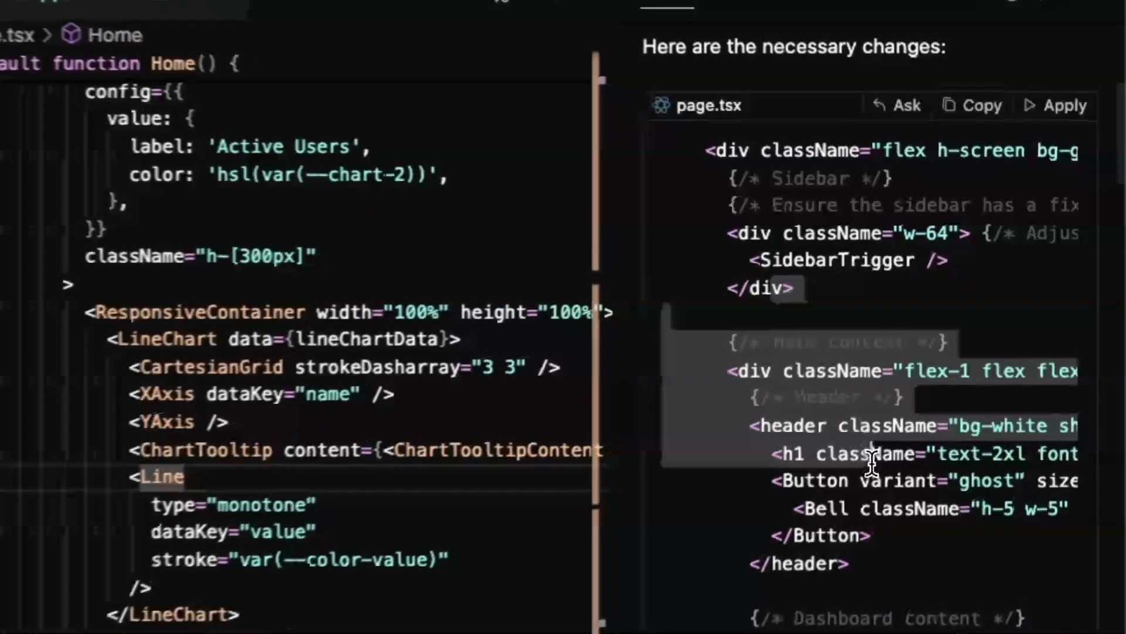
pyautogui.click(1064, 105)
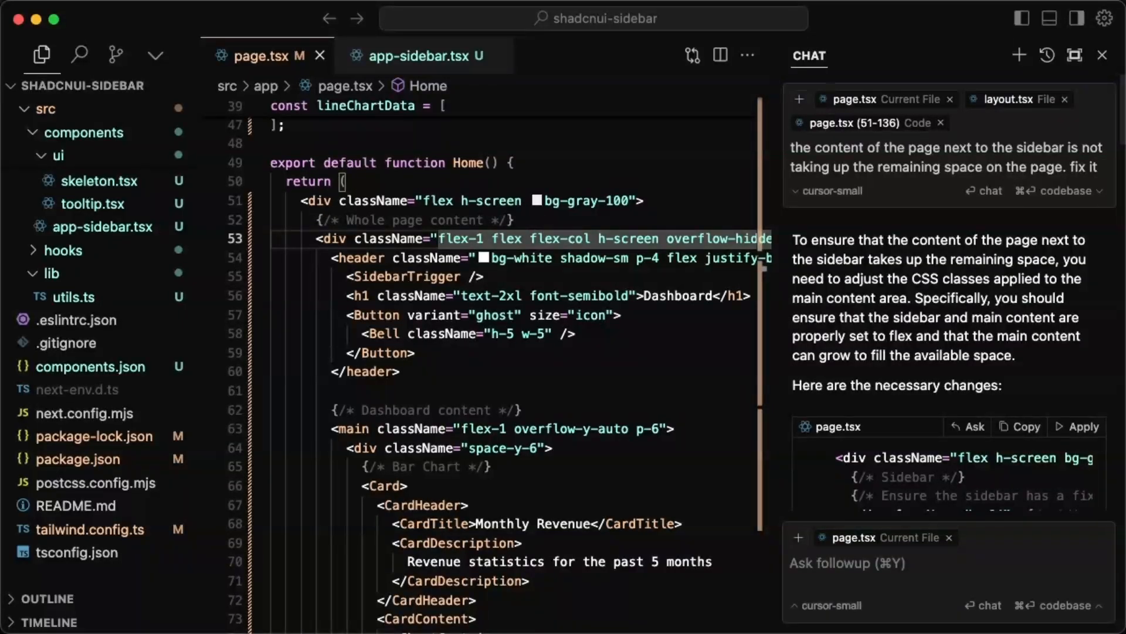
# - Accept the layout.tsx diff wrapping AppSidebar and a flex-1 main in a full-height flex container
pyautogui.scroll(-3)
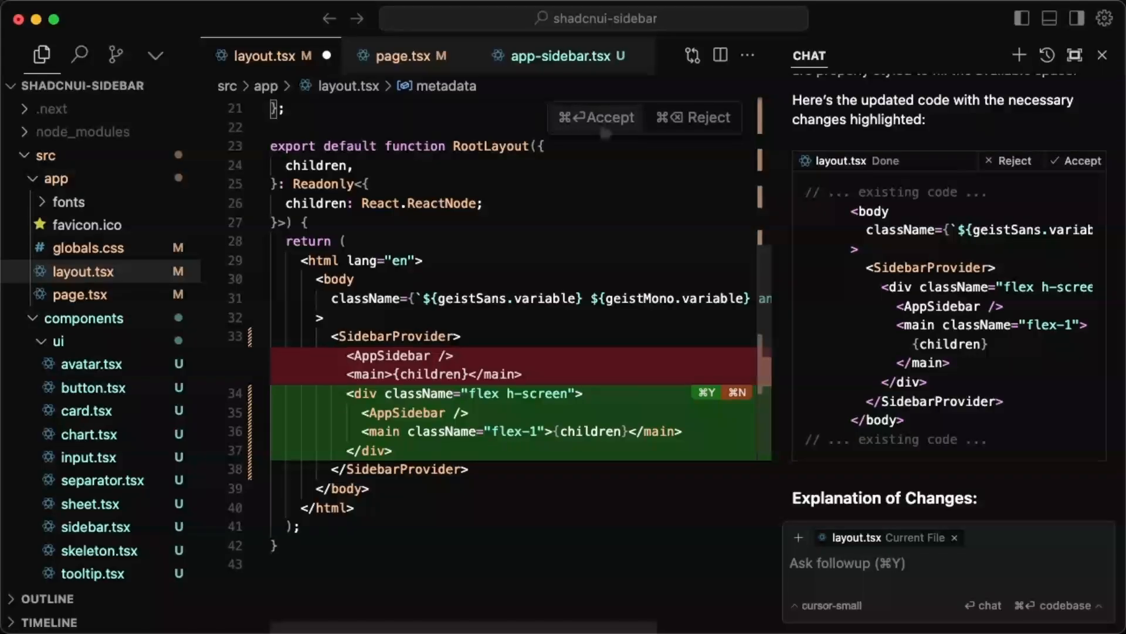
pyautogui.click(596, 117)
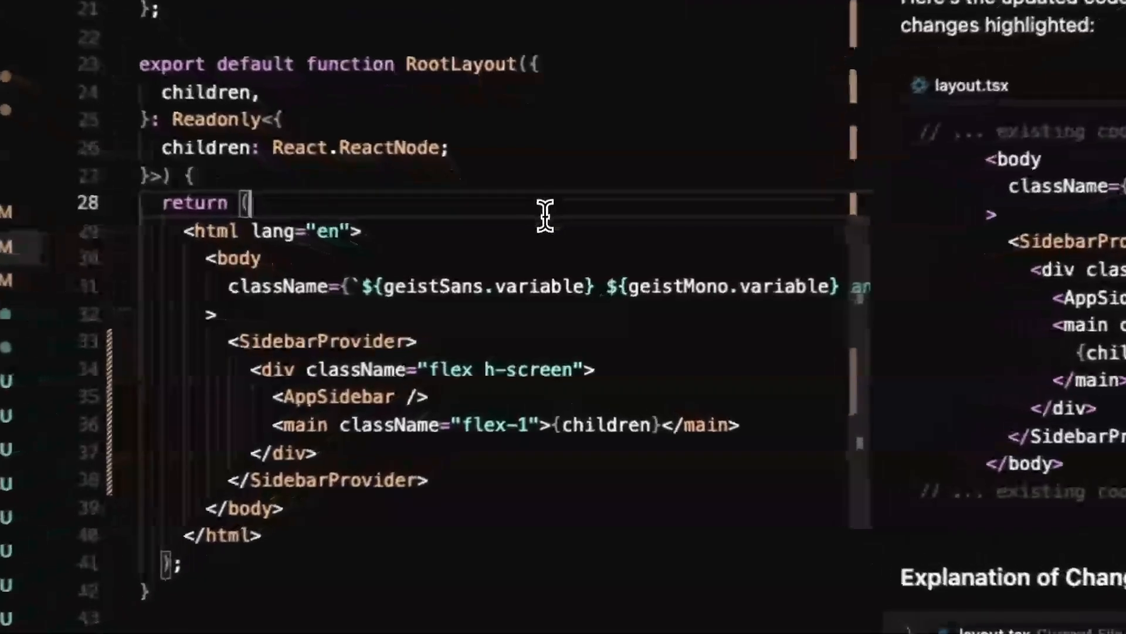
pyautogui.moveTo(327, 399)
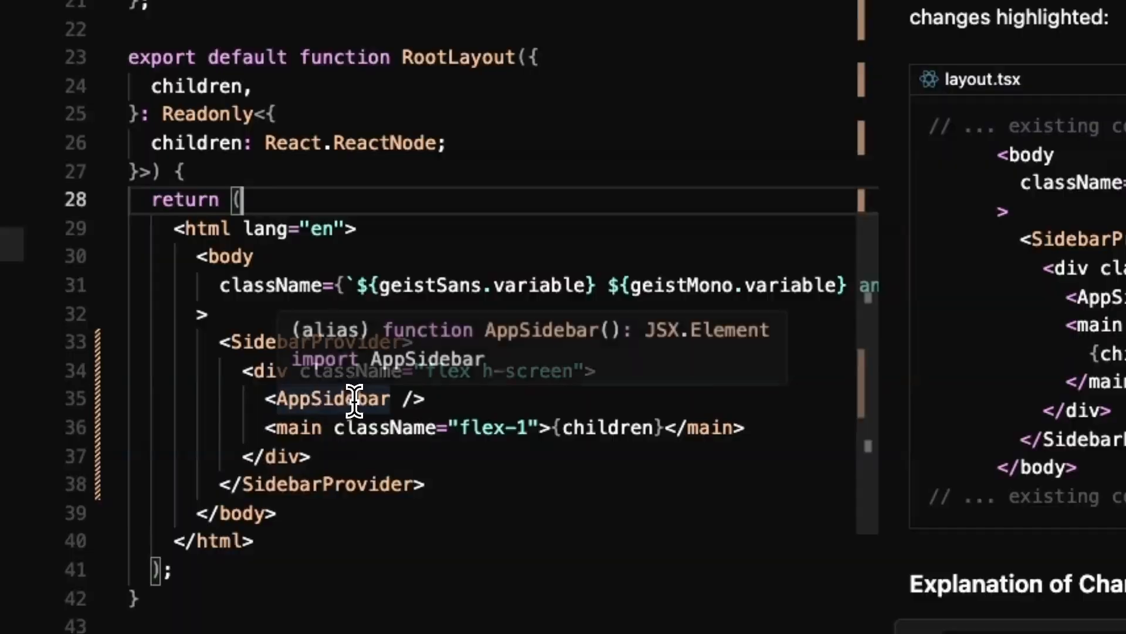